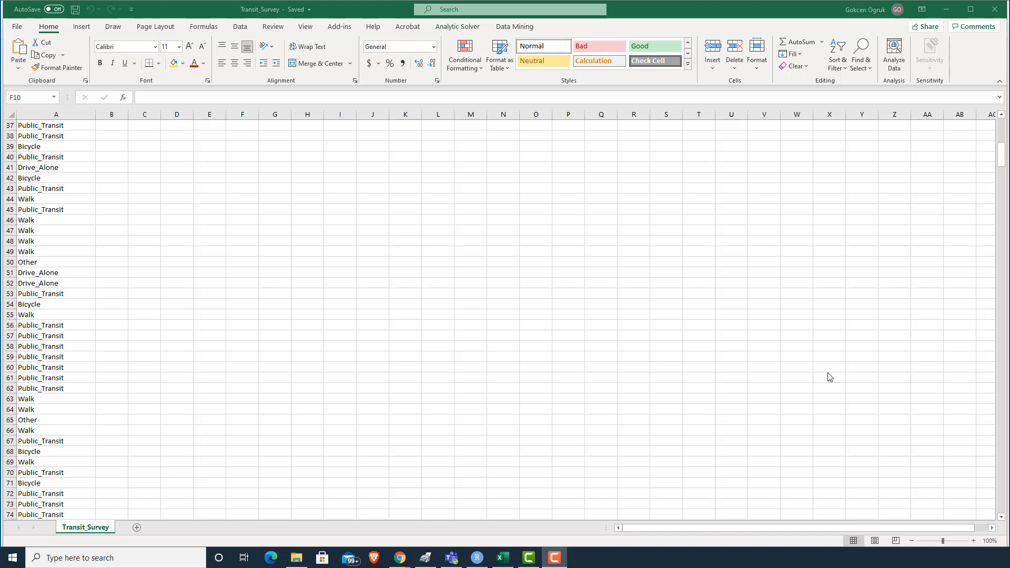
{"action": "mouse_move", "coordinate": [730, 371]}
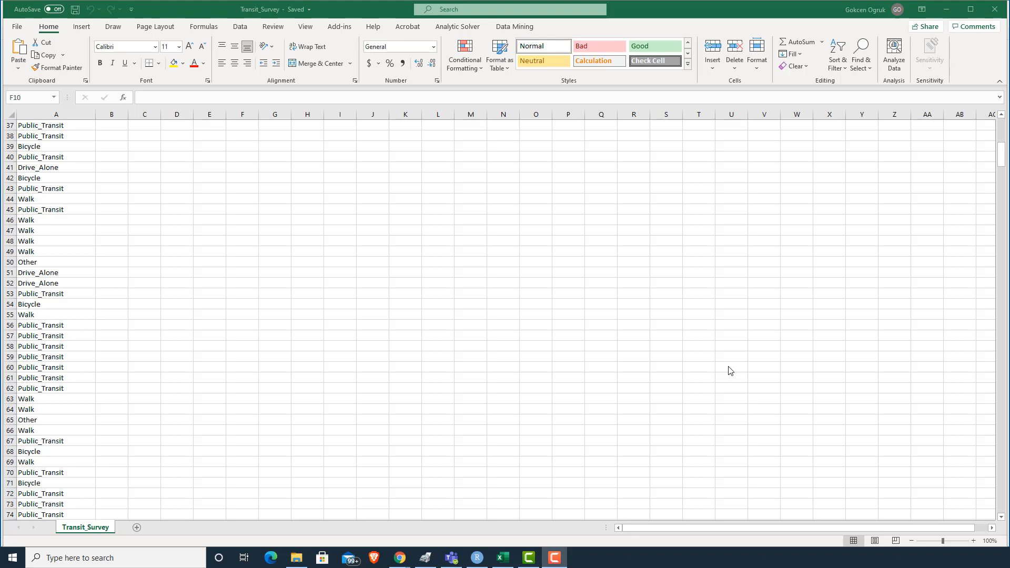
{"action": "mouse_move", "coordinate": [360, 248]}
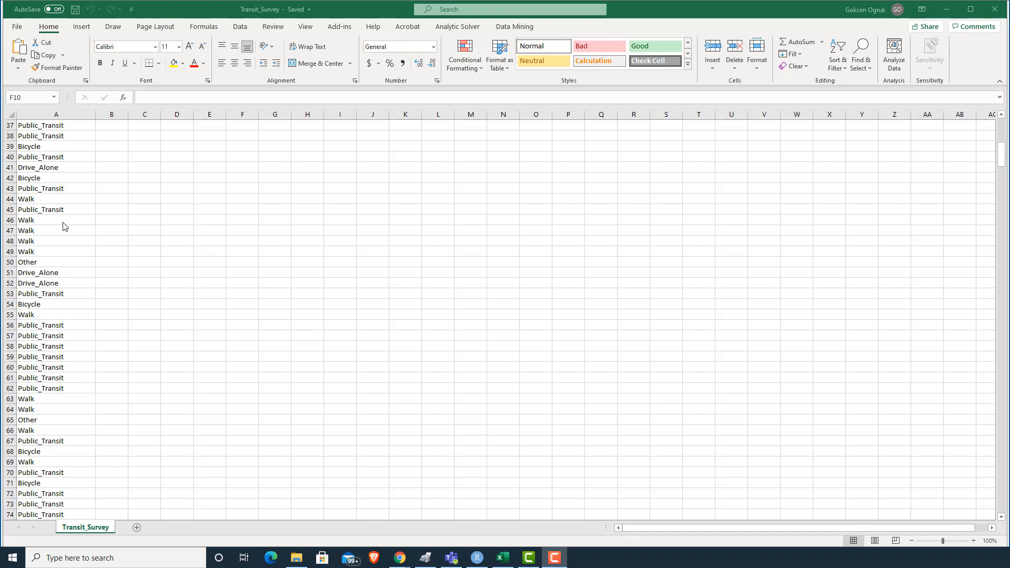
{"action": "mouse_move", "coordinate": [58, 155]}
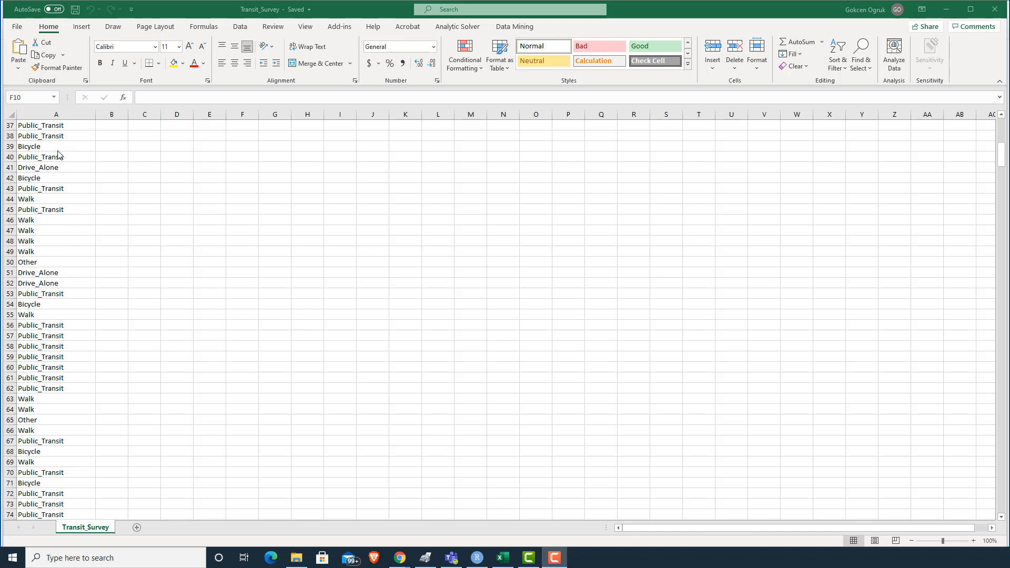
{"action": "mouse_move", "coordinate": [60, 205]}
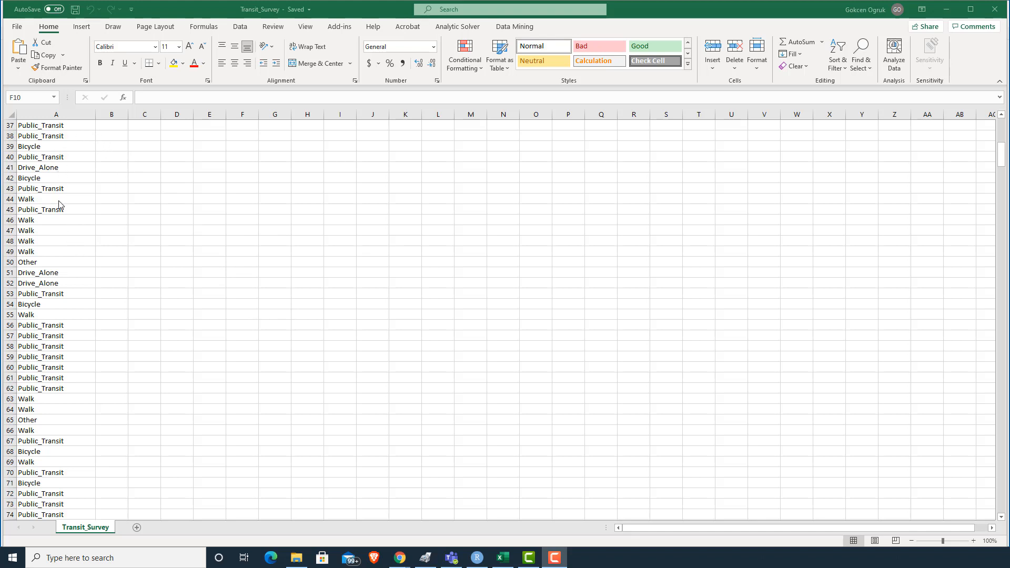
{"action": "mouse_move", "coordinate": [704, 411]}
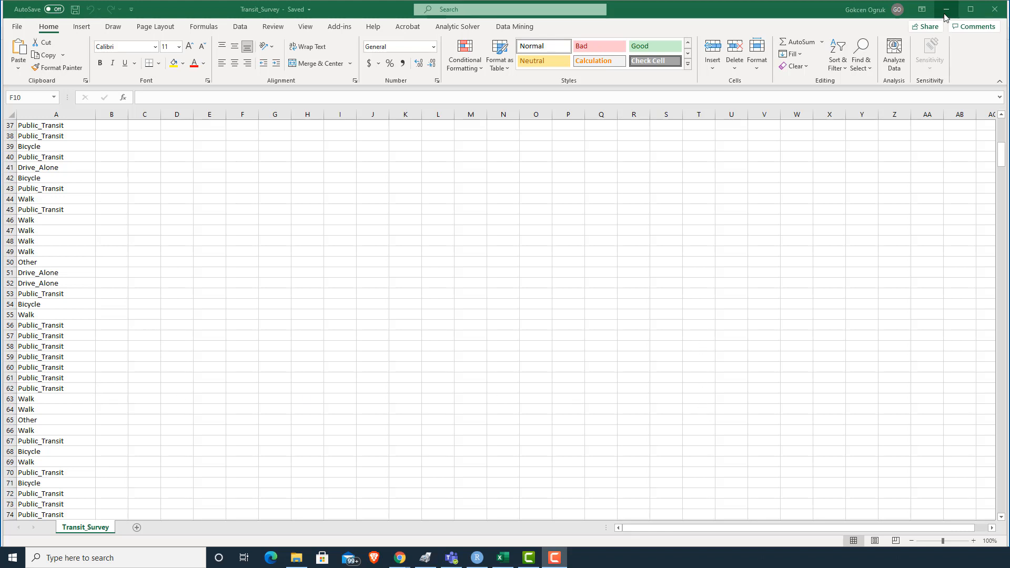
{"action": "mouse_move", "coordinate": [945, 10]}
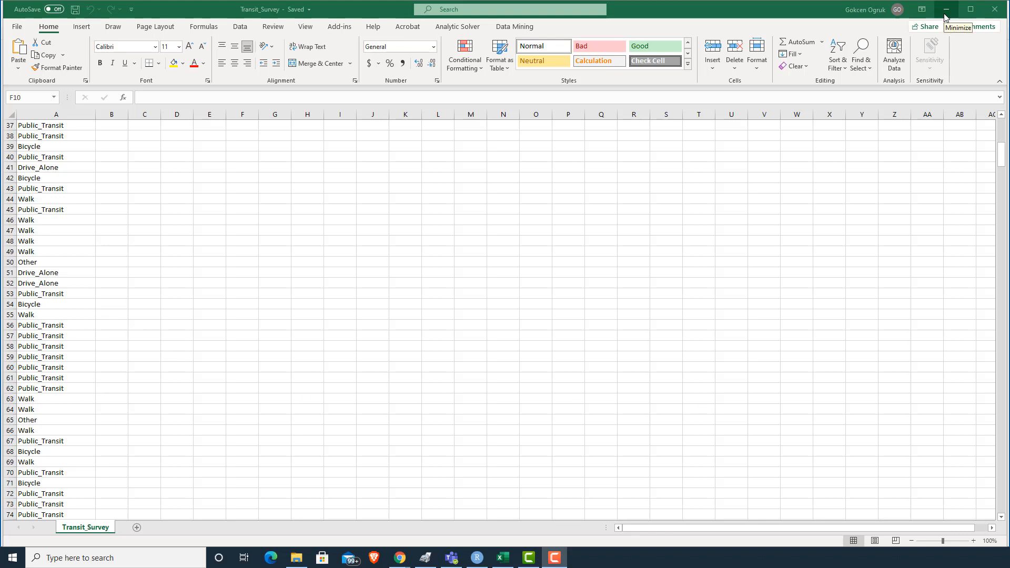
Bring RStudio forward and start choosing a working directory from the Session menu.
{"action": "left_click", "coordinate": [476, 558]}
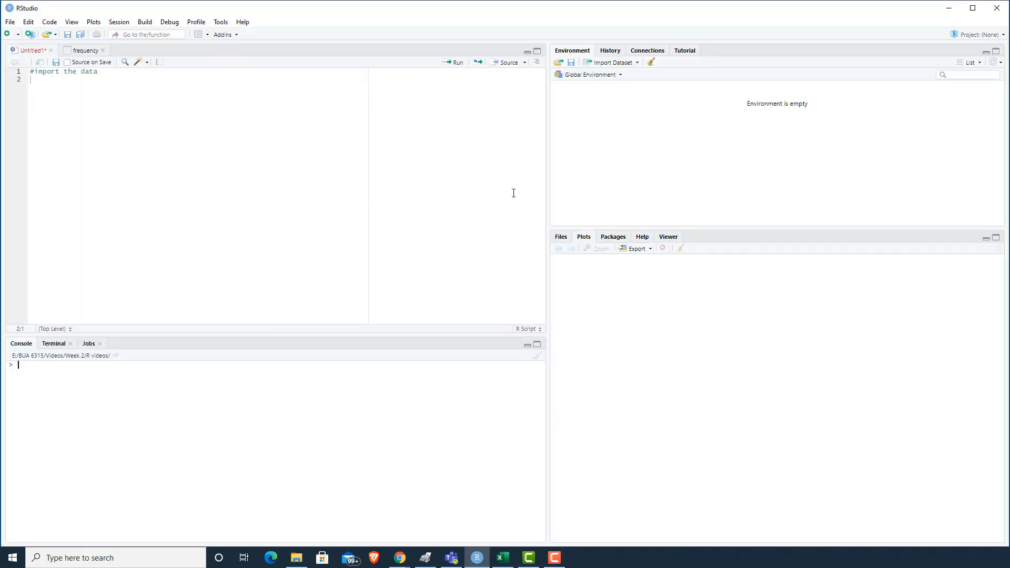
{"action": "mouse_move", "coordinate": [208, 151]}
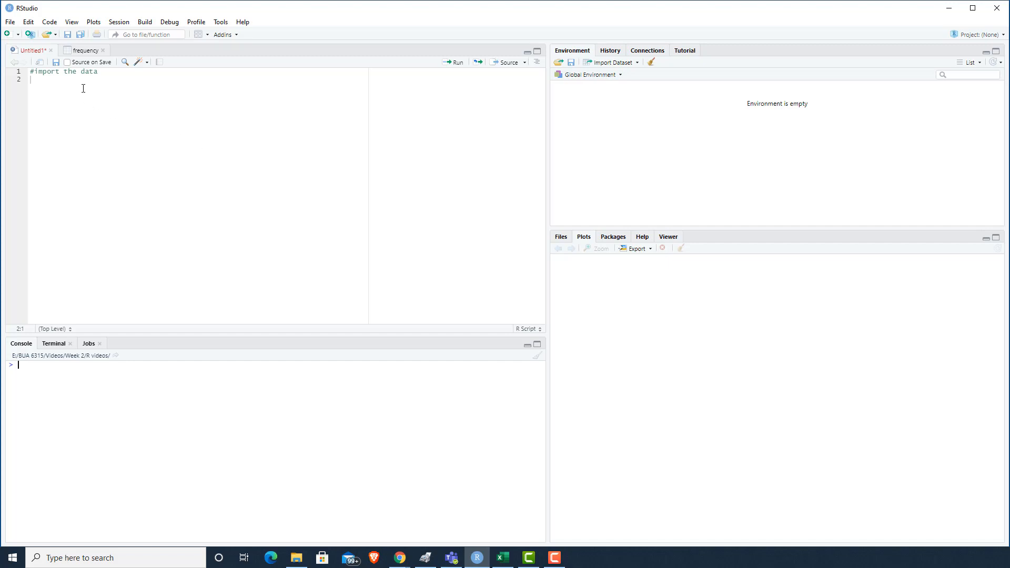
{"action": "mouse_move", "coordinate": [136, 62]}
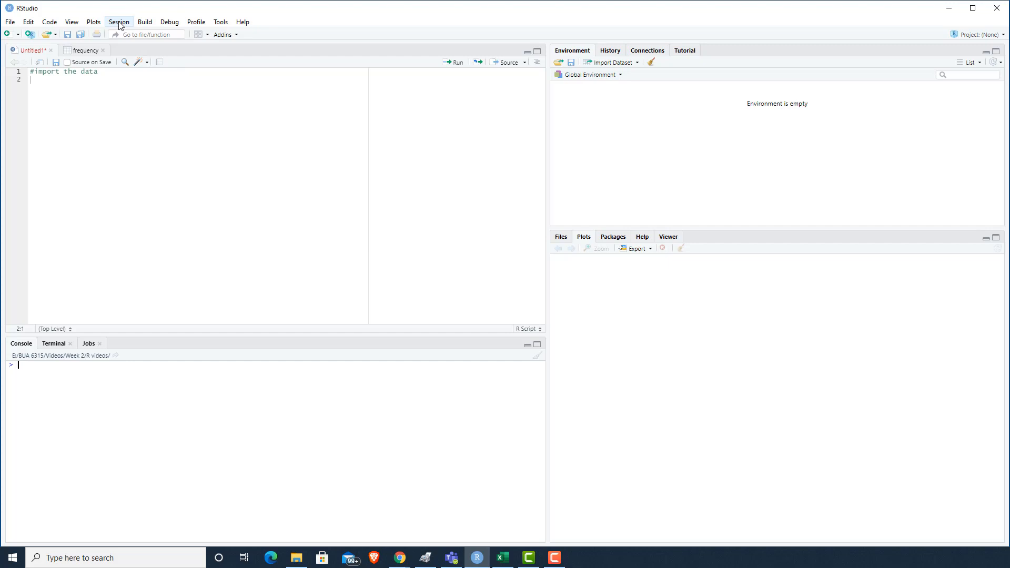
{"action": "left_click", "coordinate": [118, 21]}
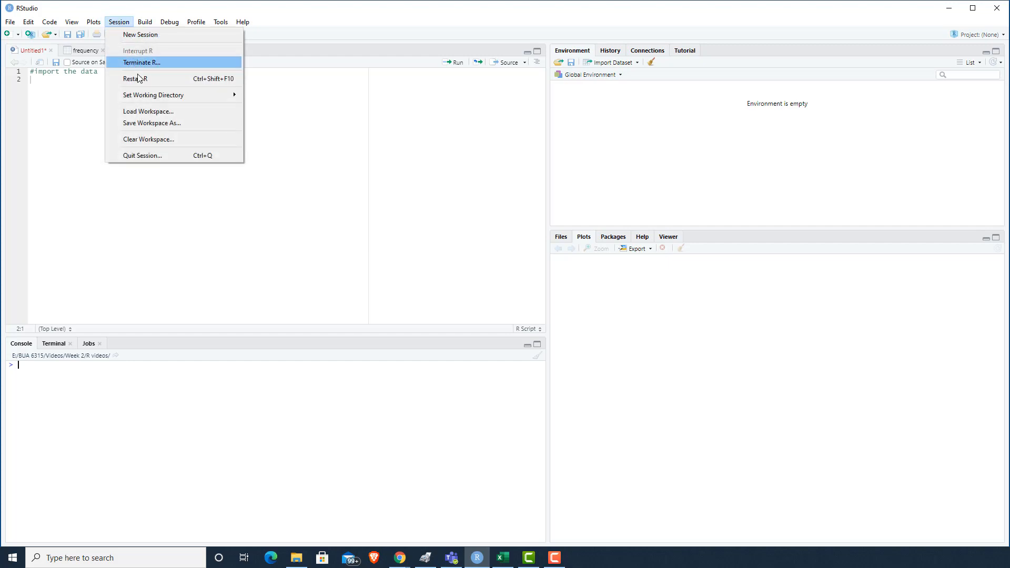
{"action": "mouse_move", "coordinate": [152, 95]}
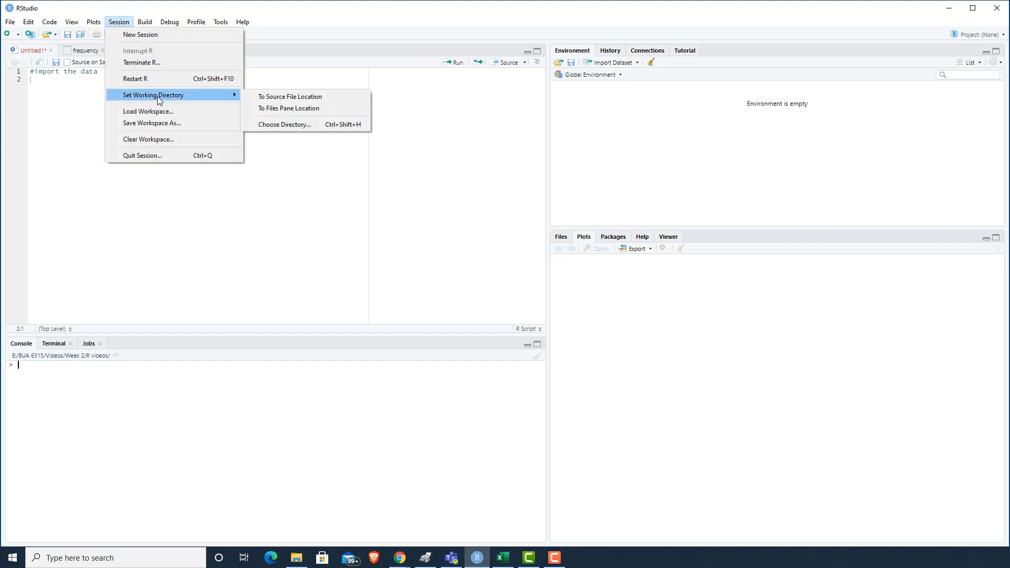
{"action": "left_click", "coordinate": [284, 124]}
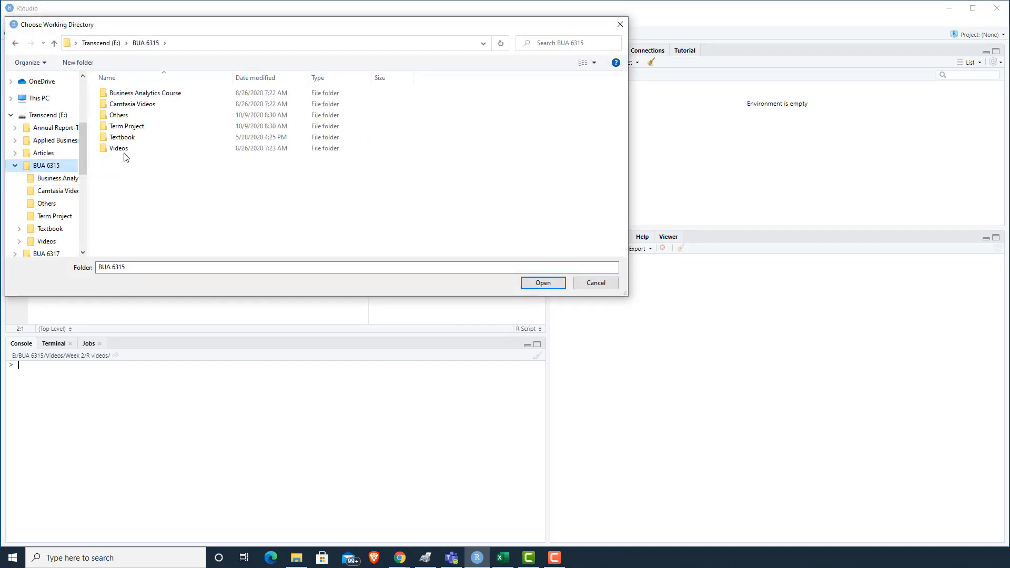
Set the working directory to Videos > Week 2 > R videos, where Transit_Survey.csv lives.
{"action": "double_click", "coordinate": [119, 148]}
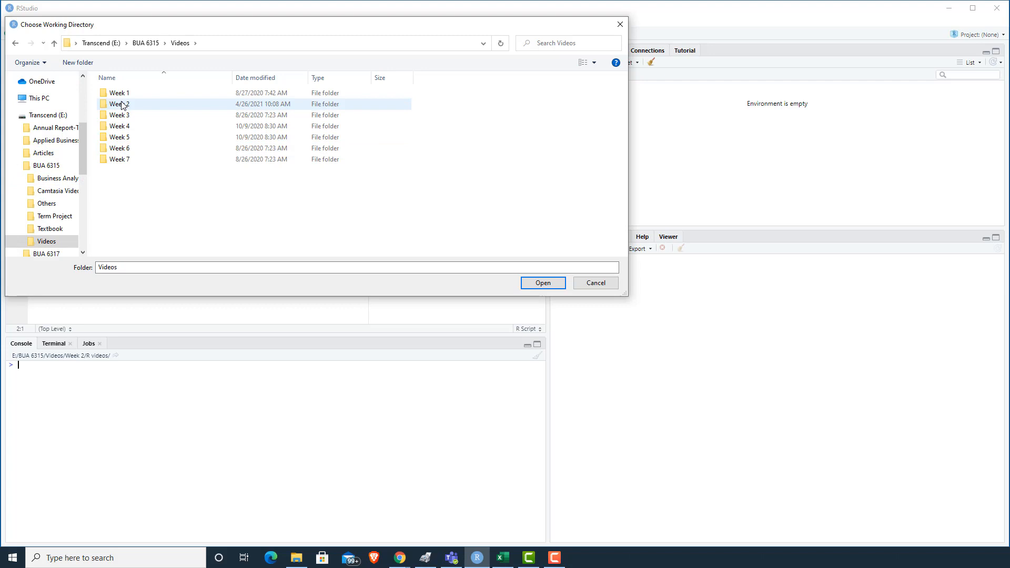
{"action": "double_click", "coordinate": [119, 104]}
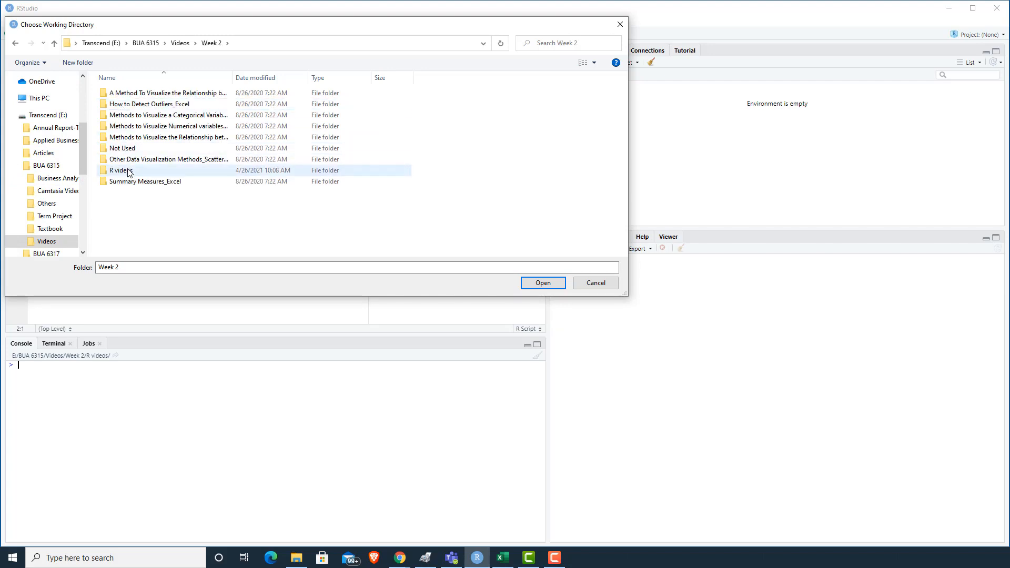
{"action": "double_click", "coordinate": [120, 170]}
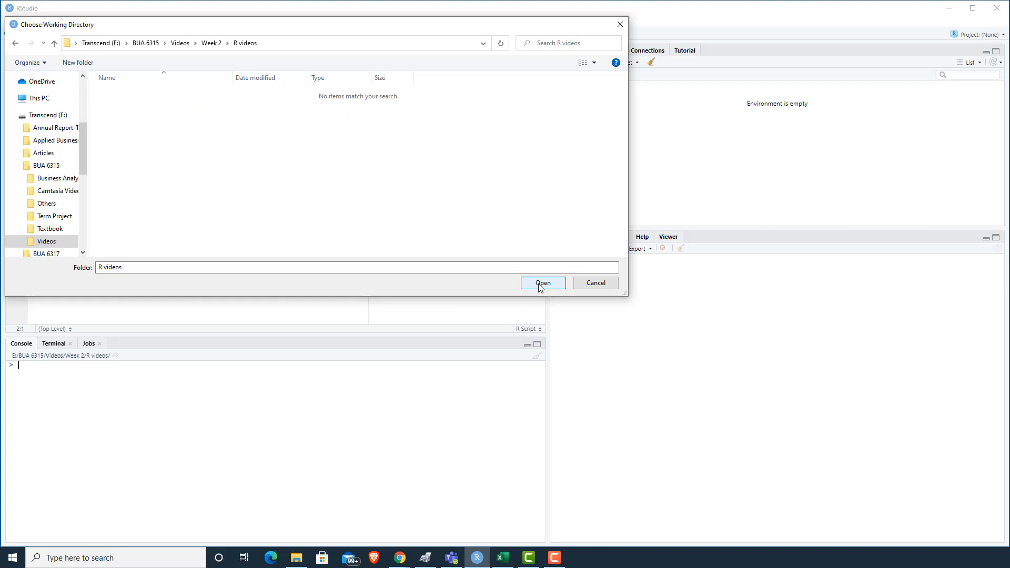
{"action": "left_click", "coordinate": [543, 283]}
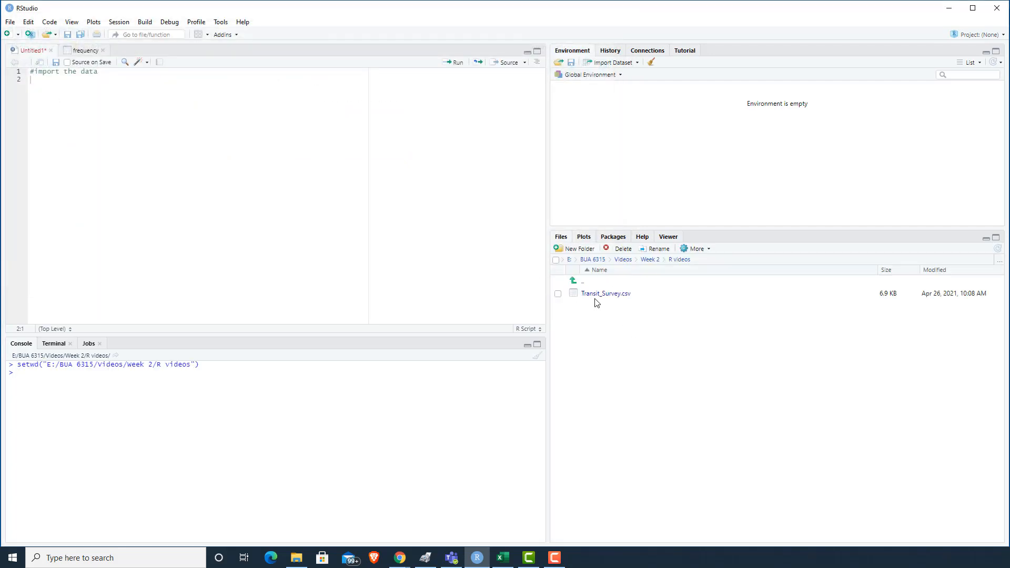
{"action": "mouse_move", "coordinate": [606, 293]}
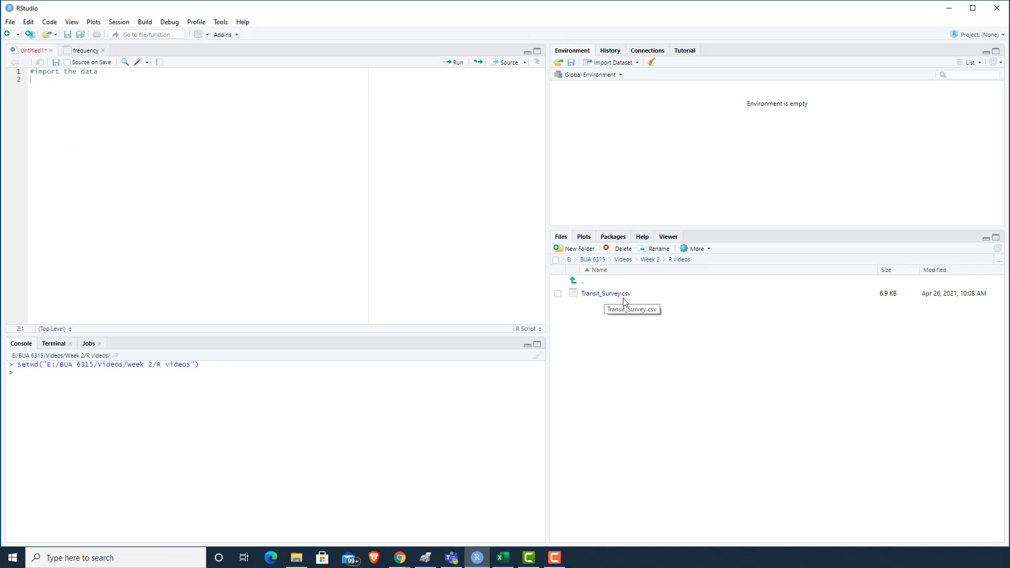
{"action": "mouse_move", "coordinate": [626, 300]}
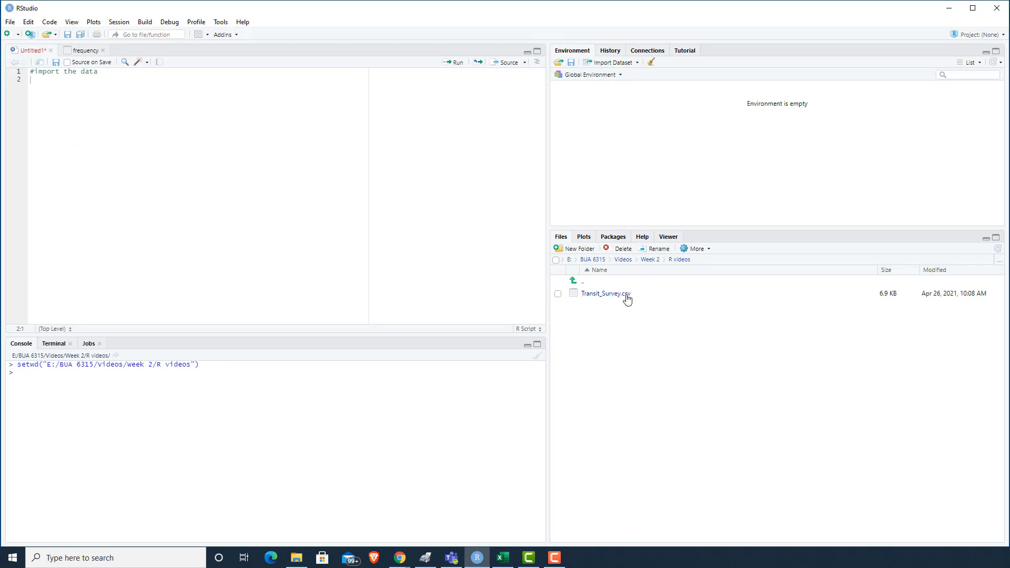
{"action": "mouse_move", "coordinate": [579, 316]}
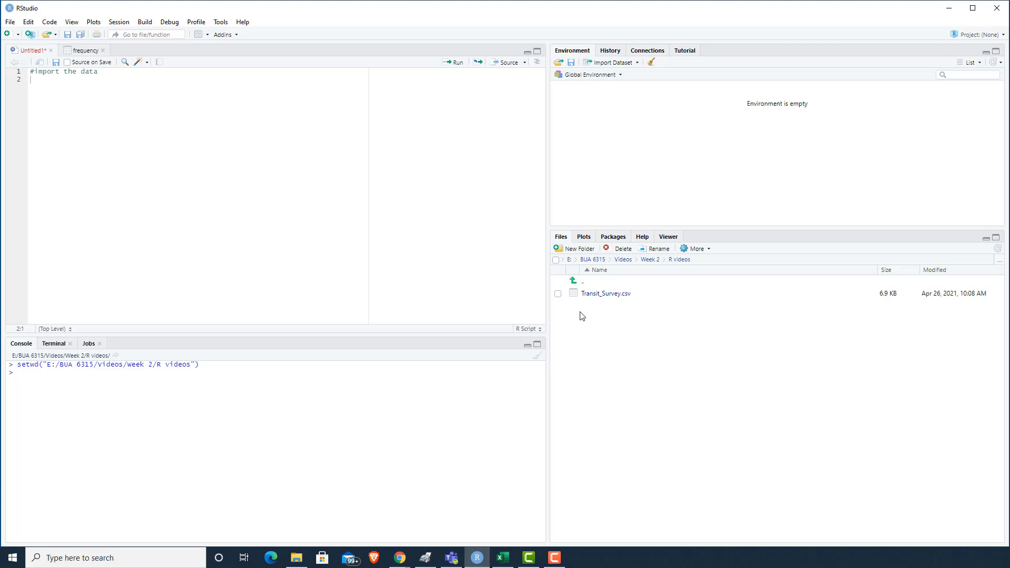
Write mydata=read.csv("Transit_Survey.csv") to import the survey data into mydata.
{"action": "type", "text": "mydata"}
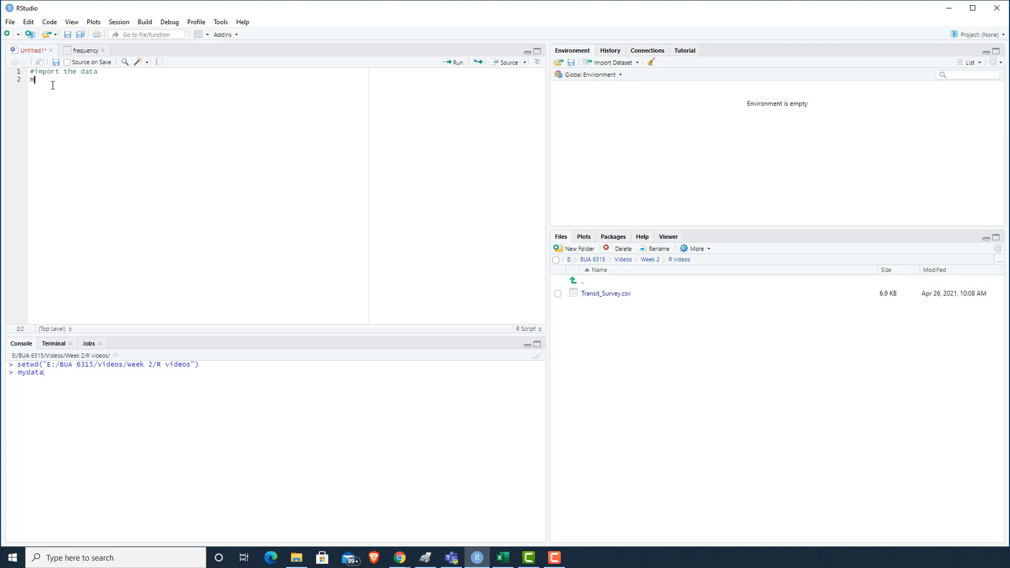
{"action": "type", "text": "ydata"}
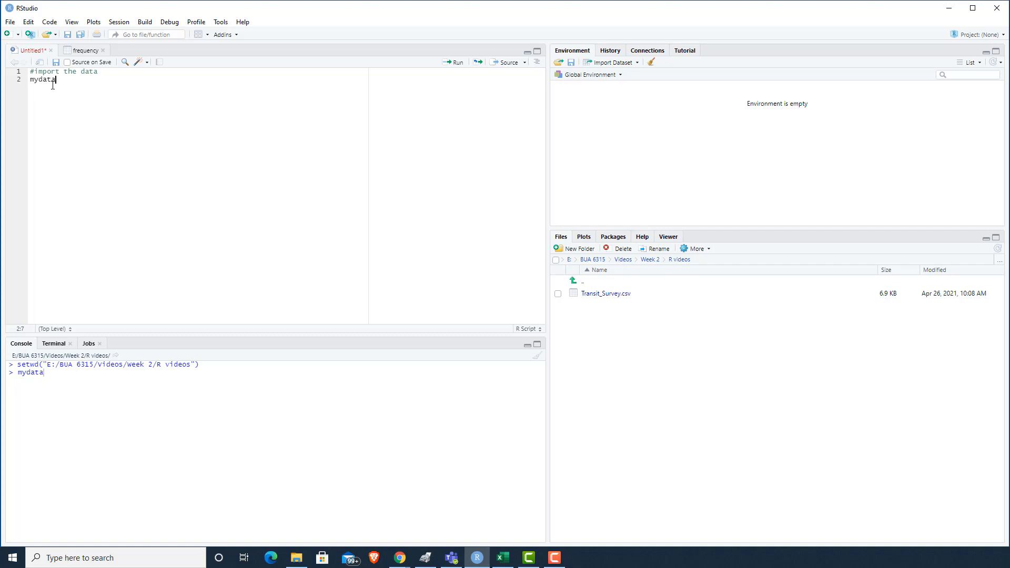
{"action": "type", "text": "="}
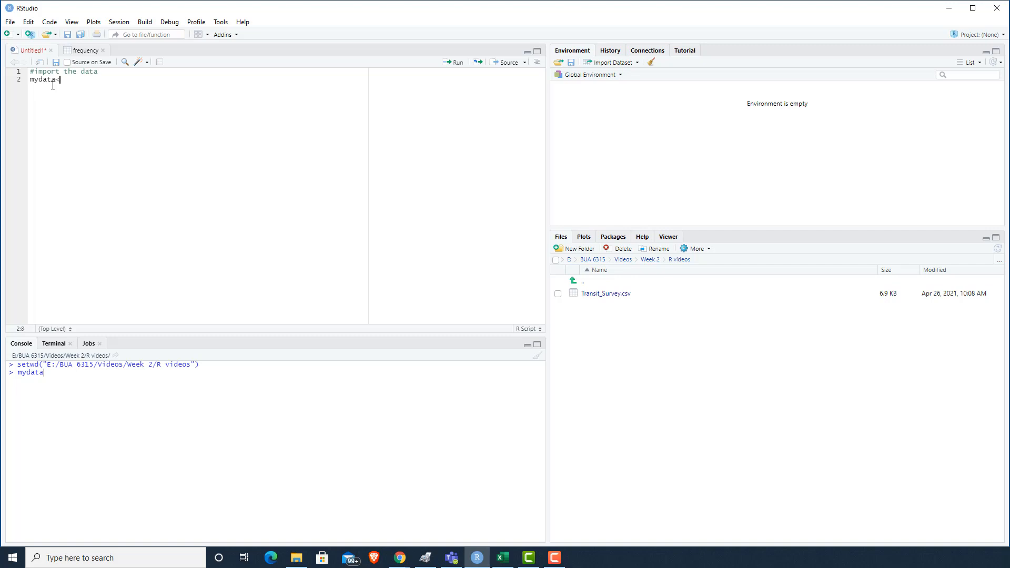
{"action": "type", "text": "<-"}
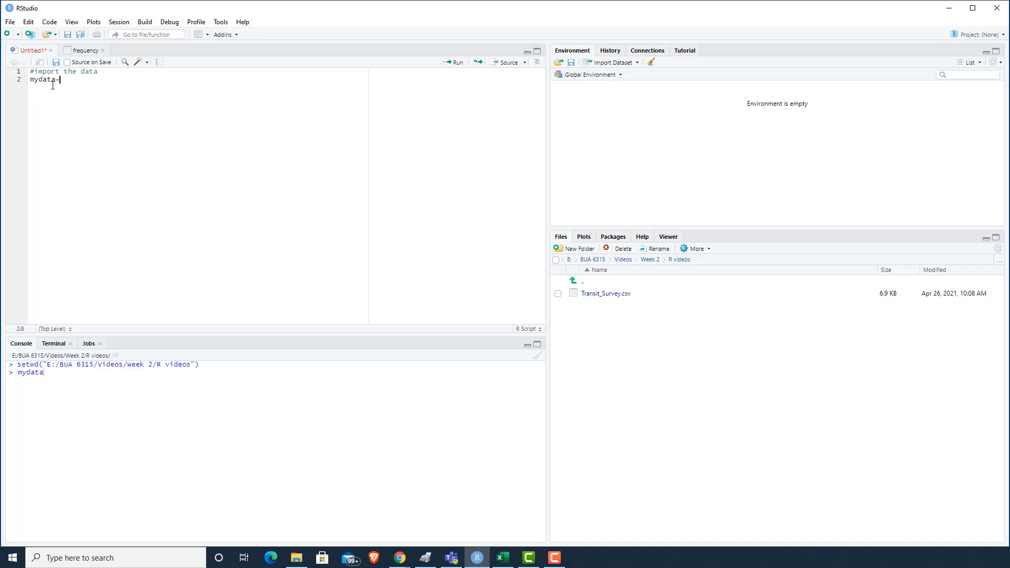
{"action": "type", "text": "read"}
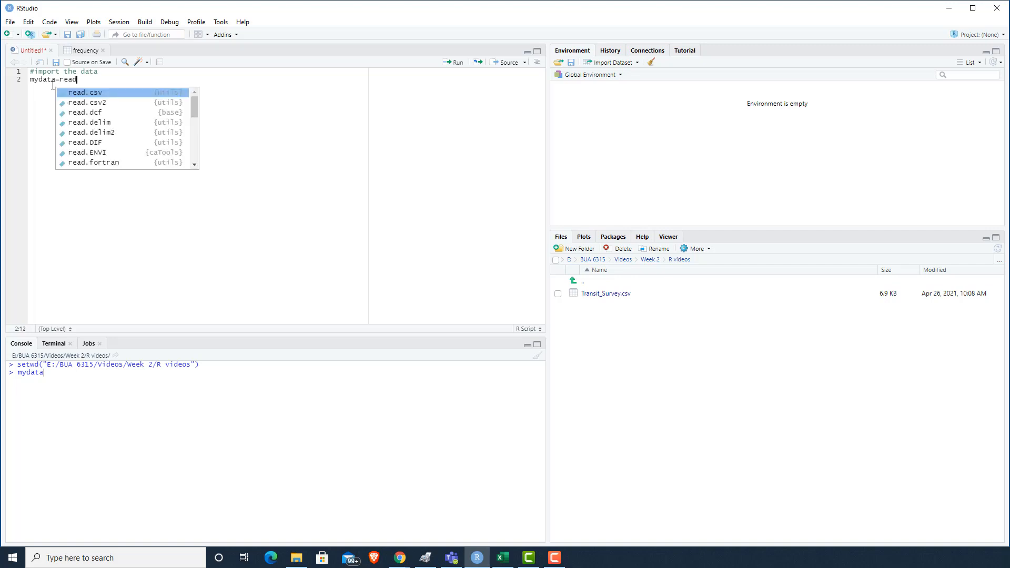
{"action": "type", "text": ".csv("}
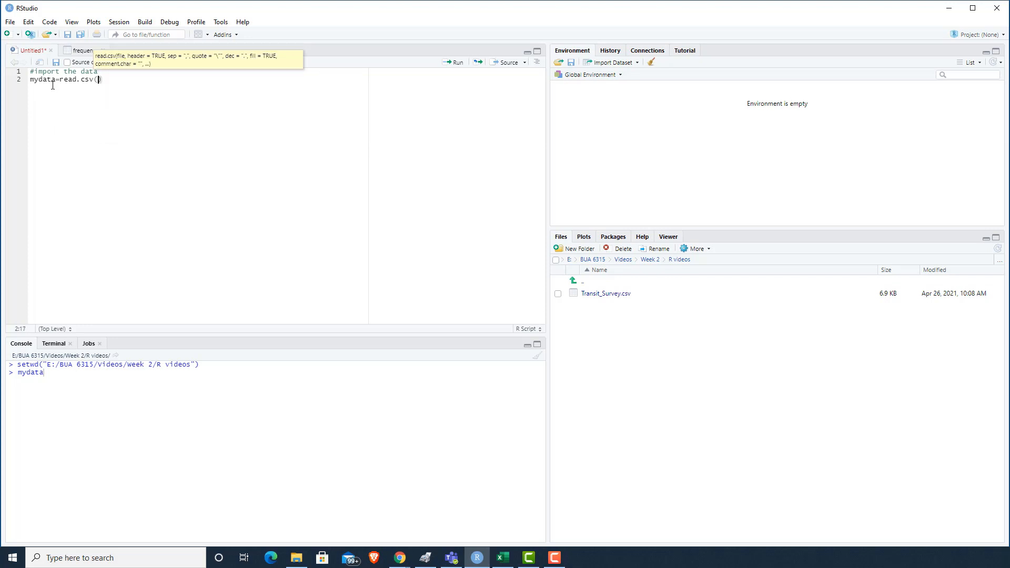
{"action": "type", "text": "\"Tr"}
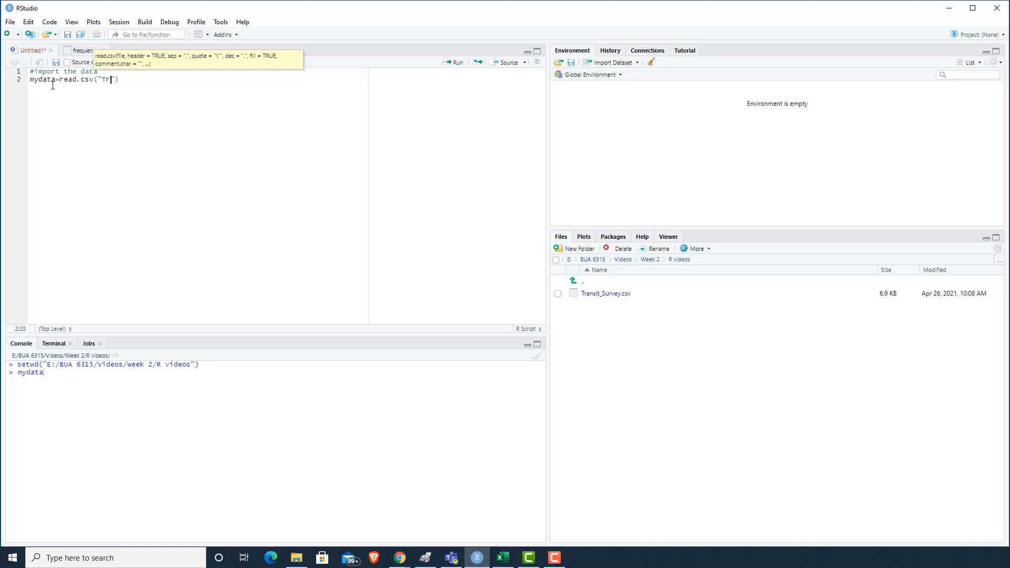
{"action": "type", "text": "ansit_S"}
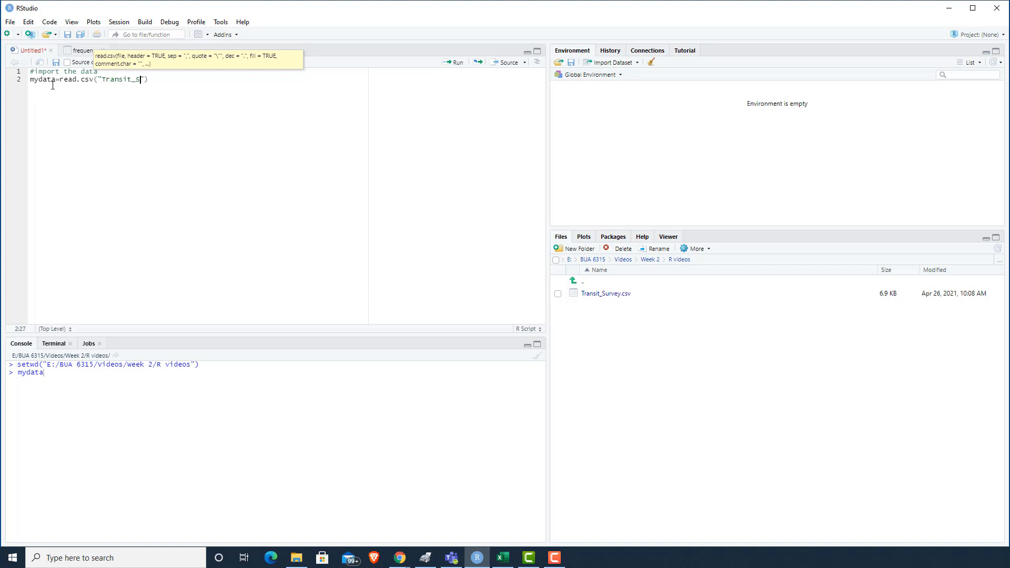
{"action": "type", "text": "urvey."}
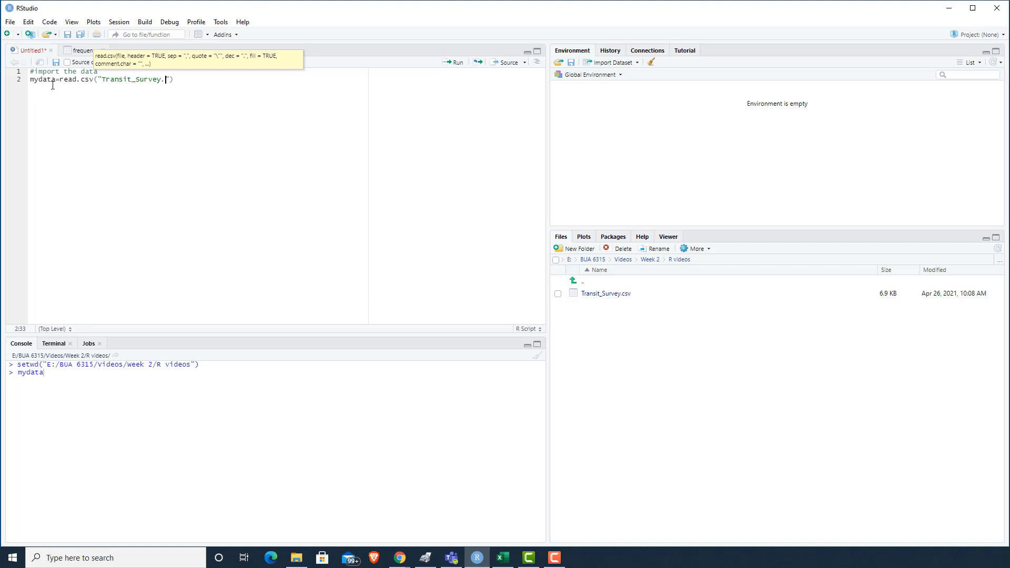
{"action": "type", "text": "csv"}
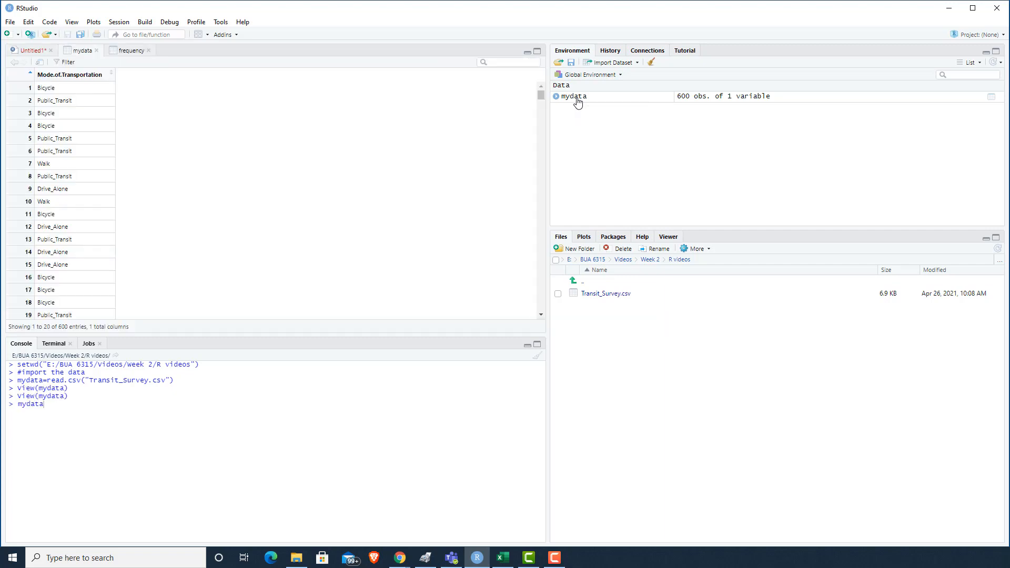
{"action": "mouse_move", "coordinate": [58, 86]}
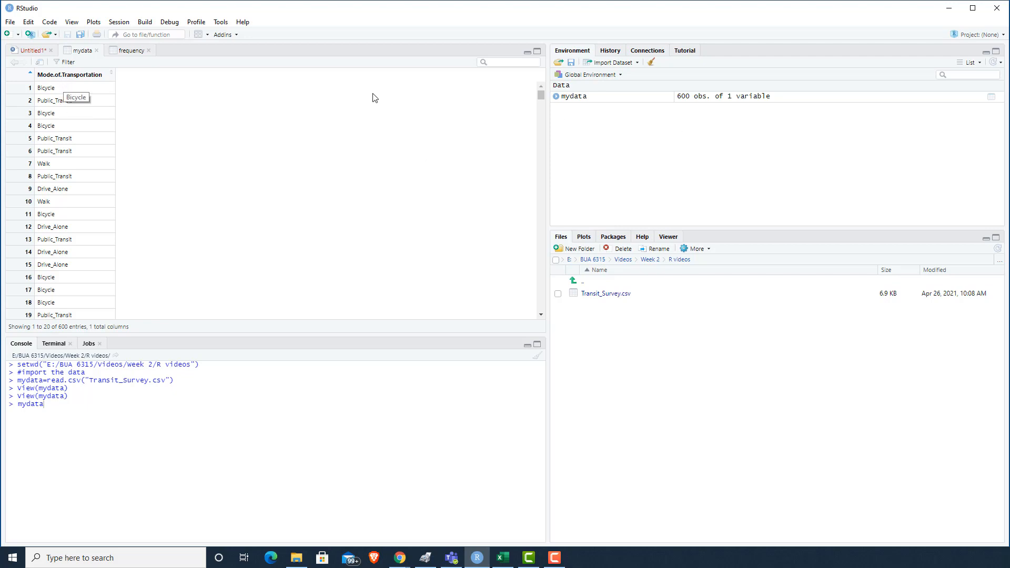
Return from the mydata viewer to the Untitled1 script.
{"action": "left_click", "coordinate": [29, 51]}
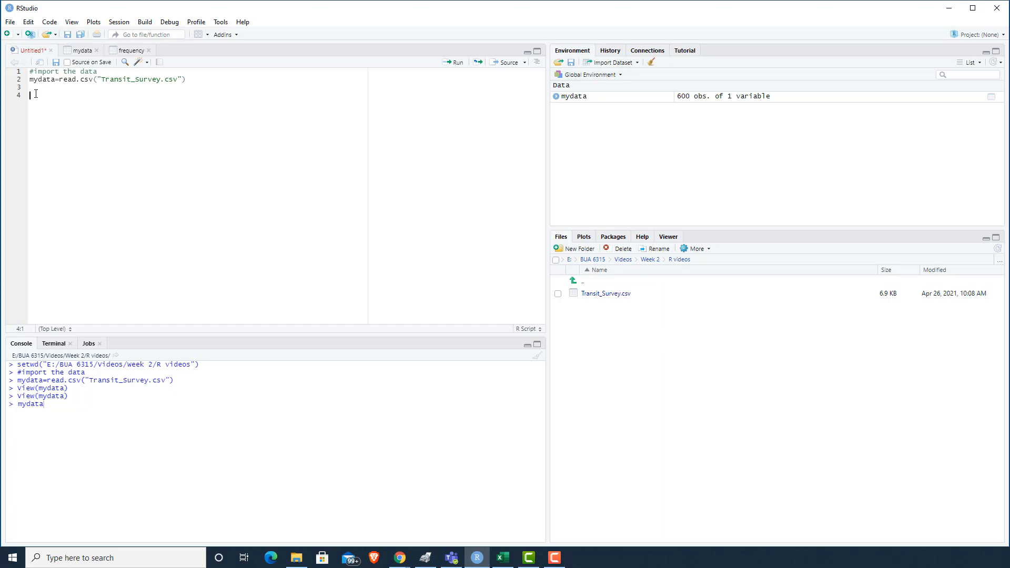
Add a frequency-table comment and Frequency=table(mydata$Mode.of.Transportation).
{"action": "type", "text": "#fre"}
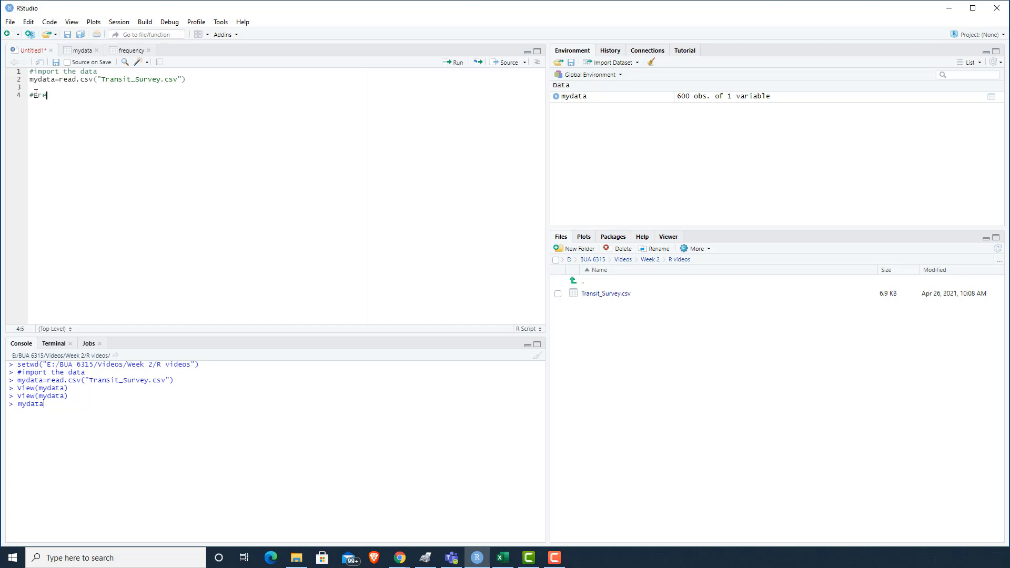
{"action": "type", "text": "frequency table"}
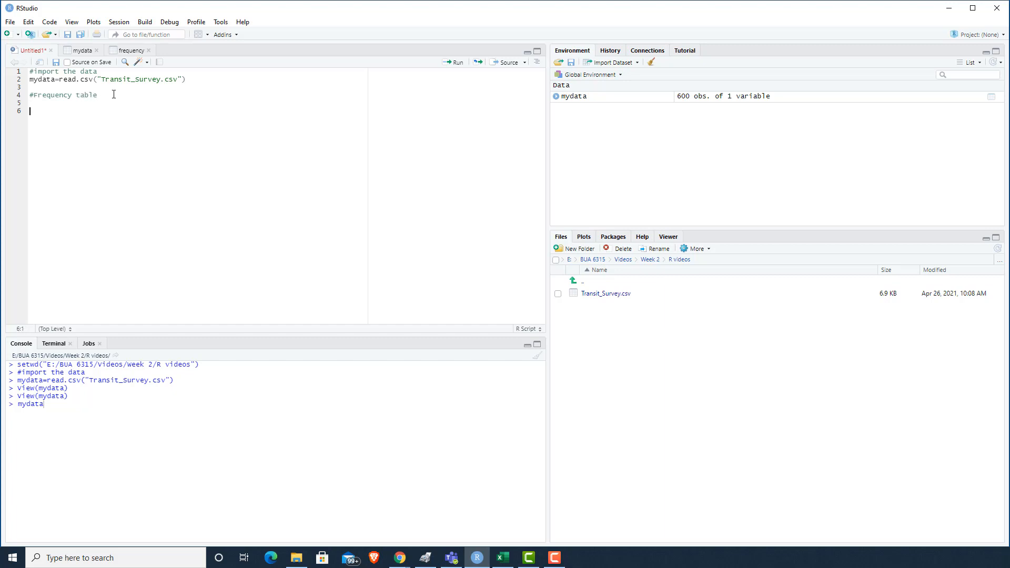
{"action": "type", "text": "Frequenc"}
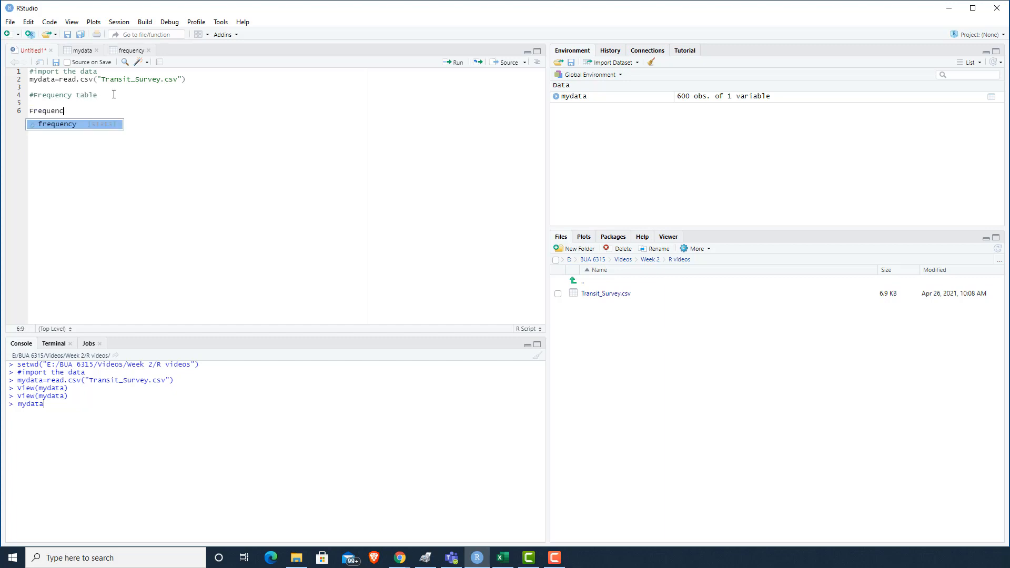
{"action": "type", "text": "y="}
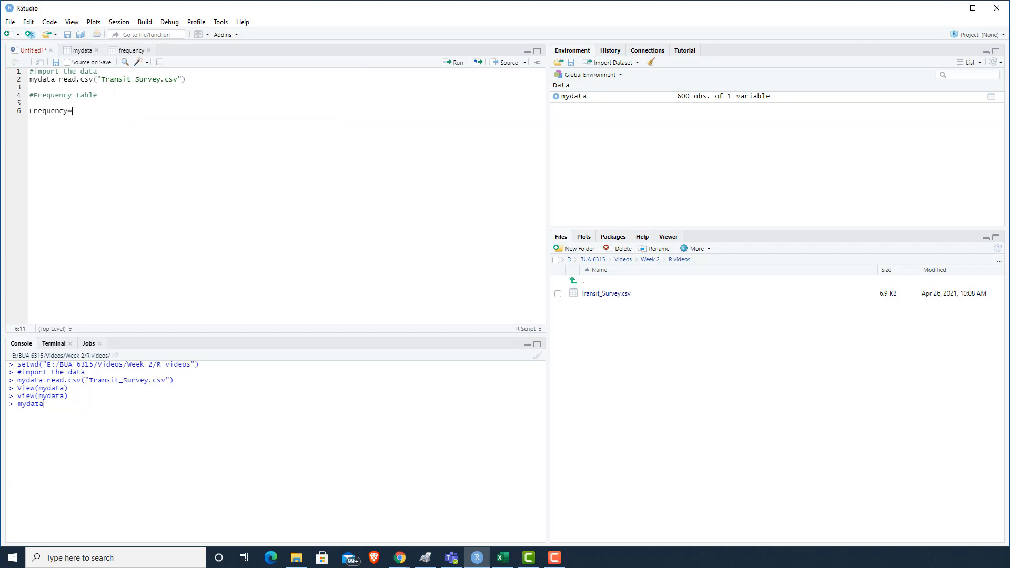
{"action": "type", "text": "ta"}
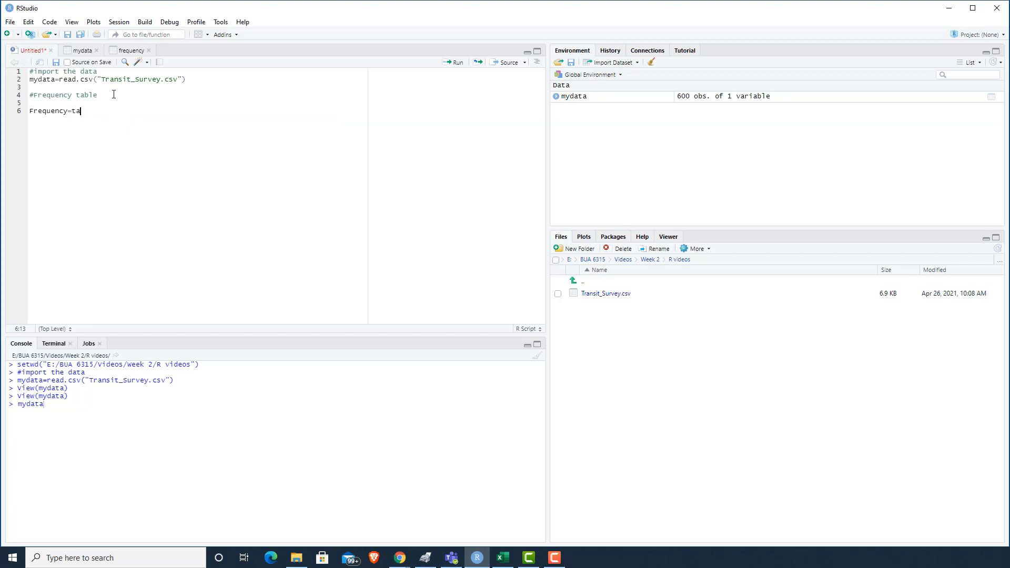
{"action": "type", "text": "ble"}
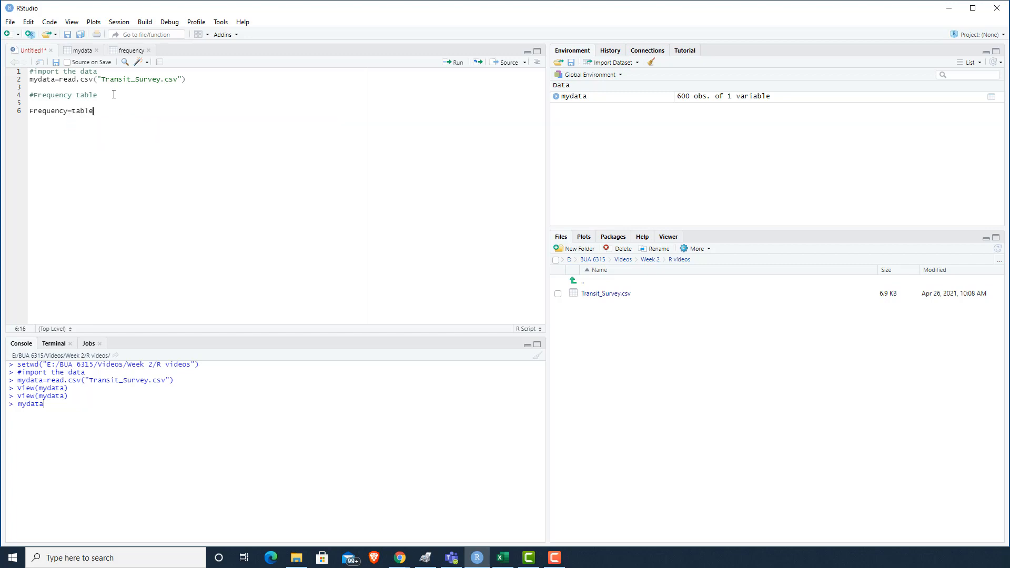
{"action": "type", "text": "("}
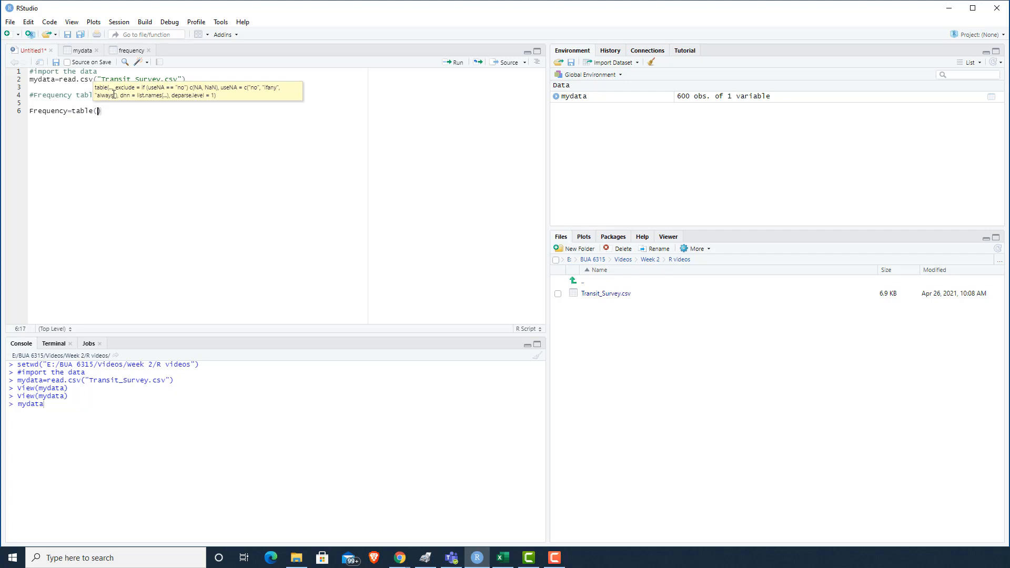
{"action": "type", "text": "mydata"}
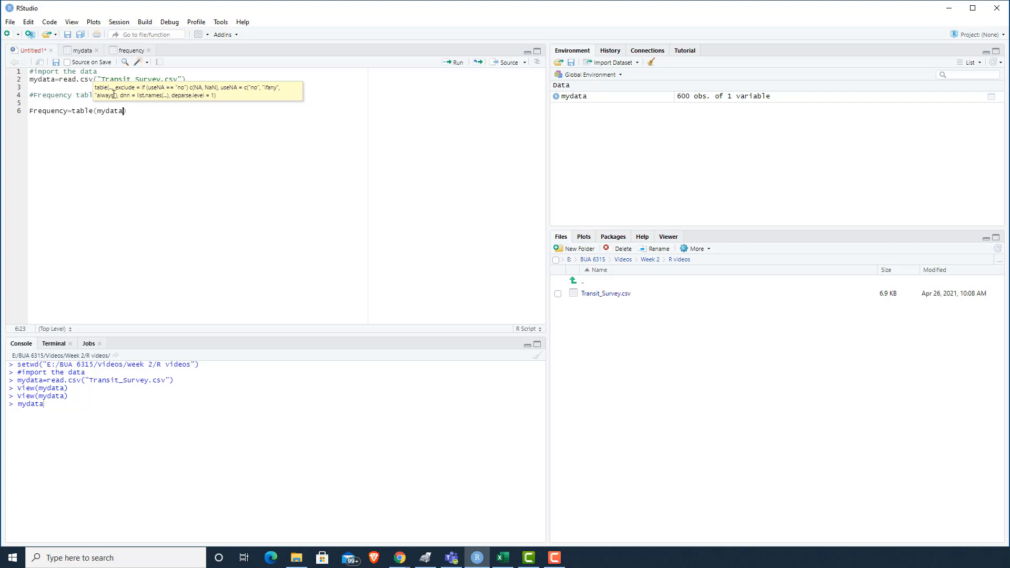
{"action": "type", "text": "$Mode.of.Transportation"}
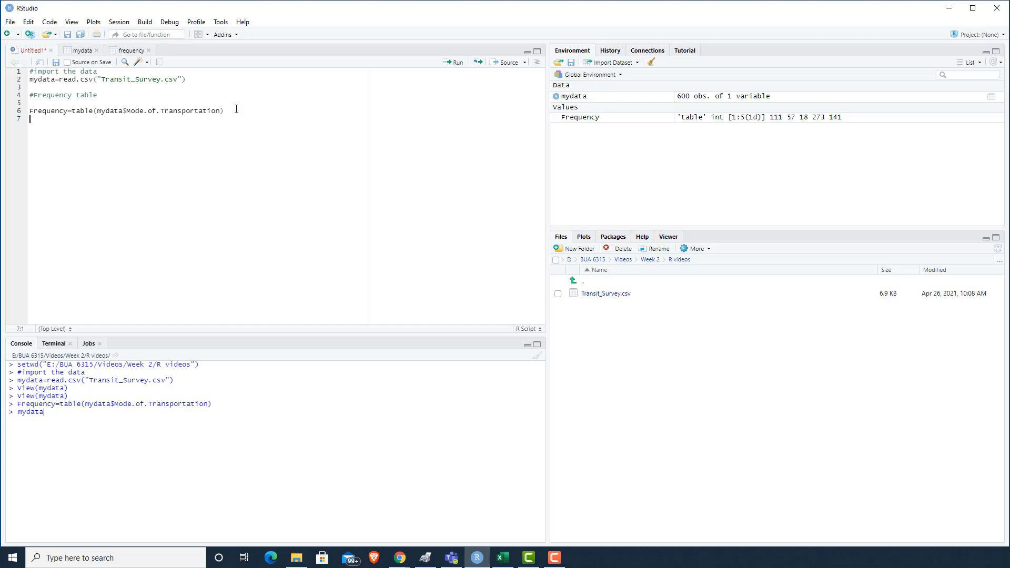
Add View(Frequency) to display the table of transportation mode counts.
{"action": "type", "text": "vie"}
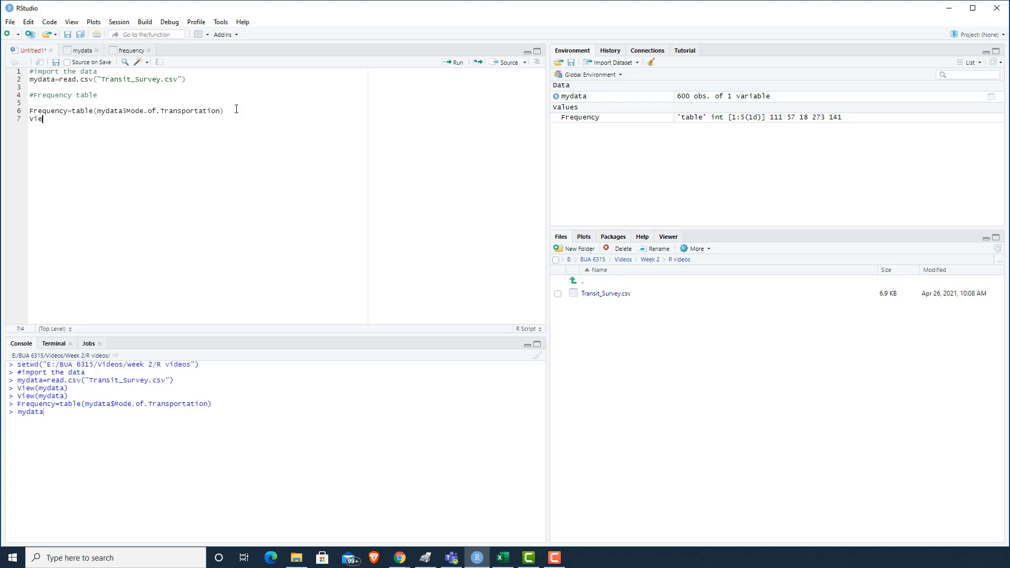
{"action": "type", "text": "w"}
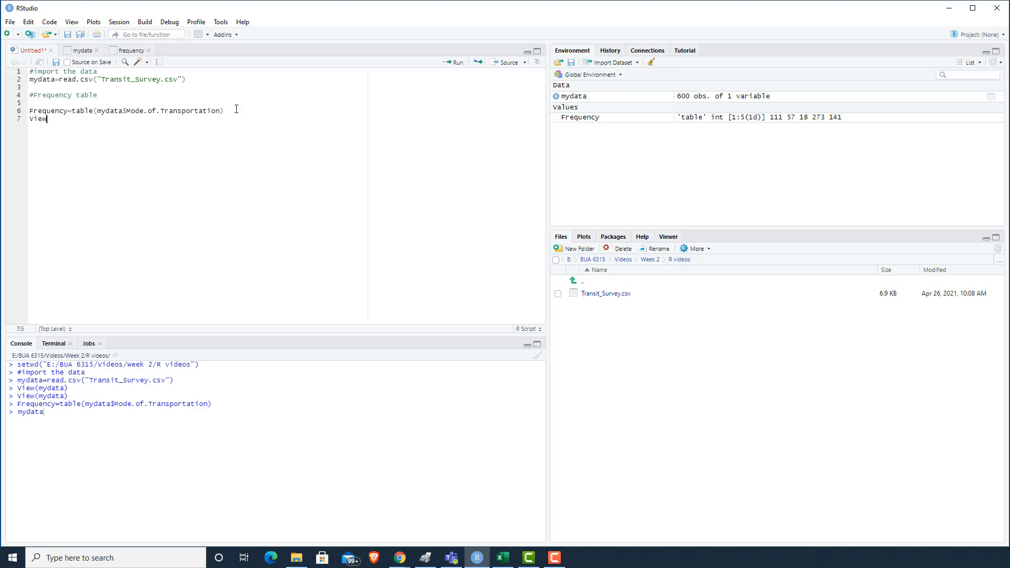
{"action": "type", "text": "("}
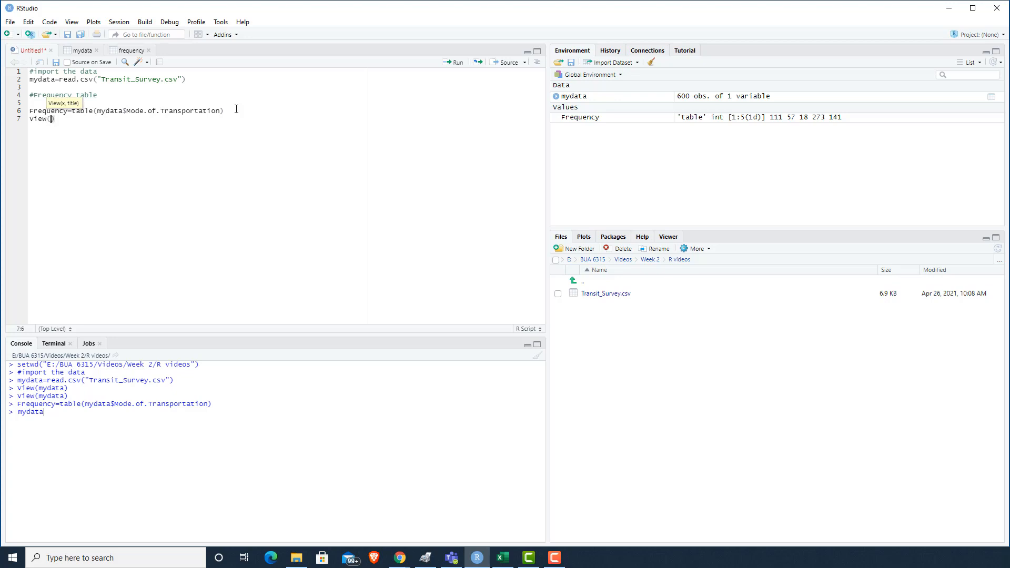
{"action": "type", "text": "Frequency"}
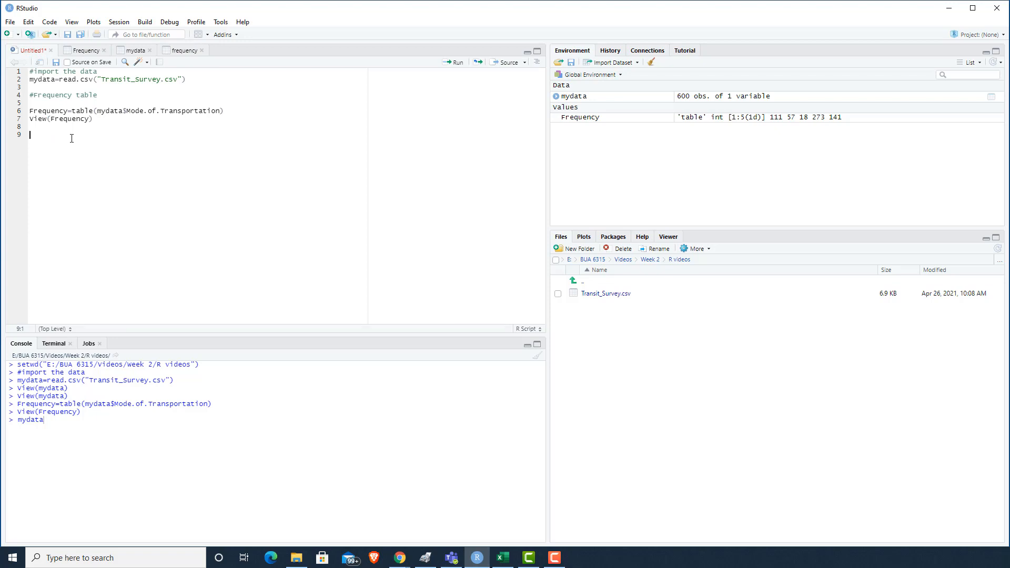
Add a #Bar chart comment followed by an empty barplot( call.
{"action": "type", "text": "#Bar chart"}
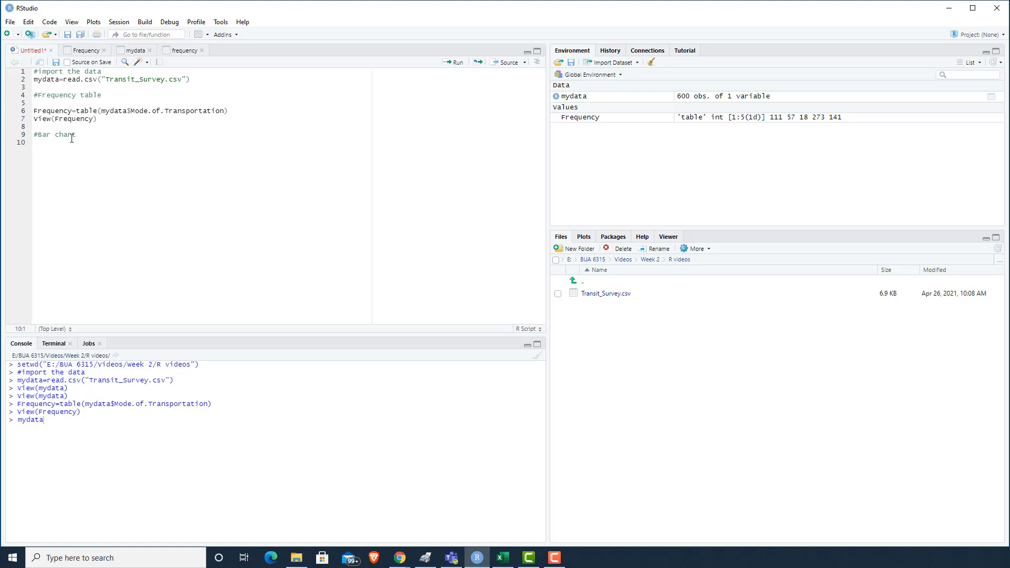
{"action": "type", "text": "bar"}
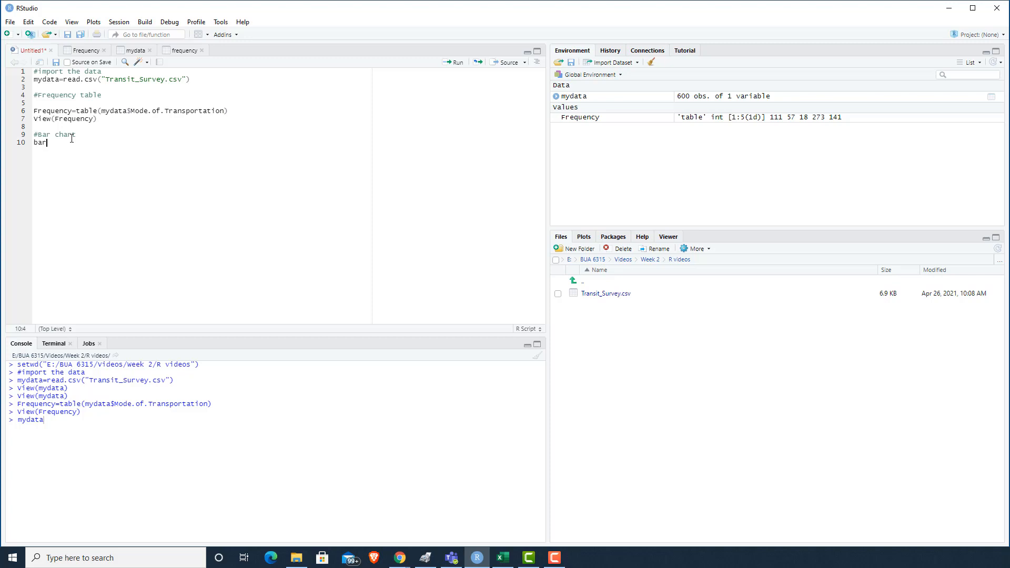
{"action": "type", "text": "plot("}
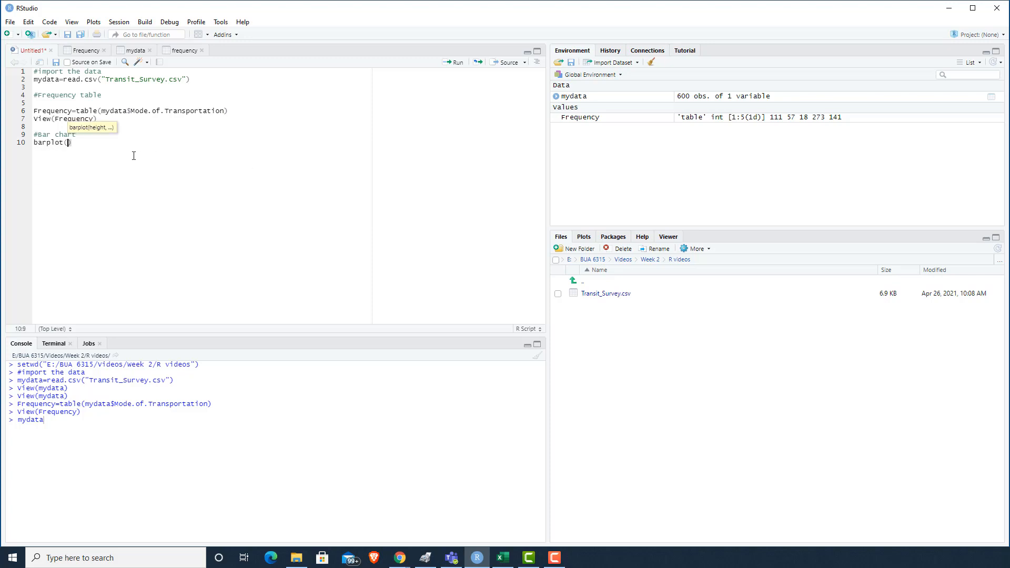
{"action": "mouse_move", "coordinate": [775, 286]}
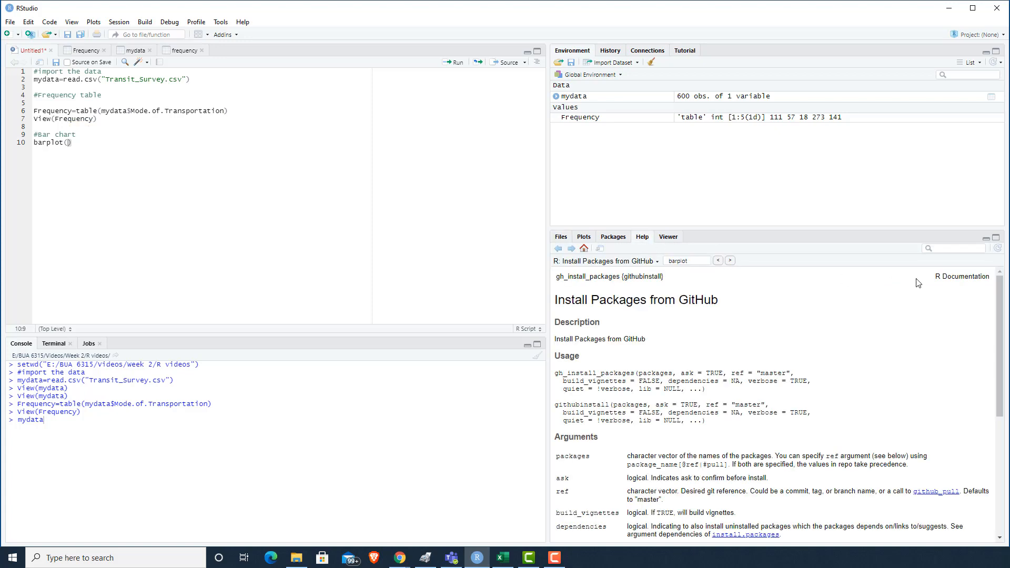
Search the Help pane for barplot to show the Bar Plots documentation.
{"action": "left_click", "coordinate": [954, 248]}
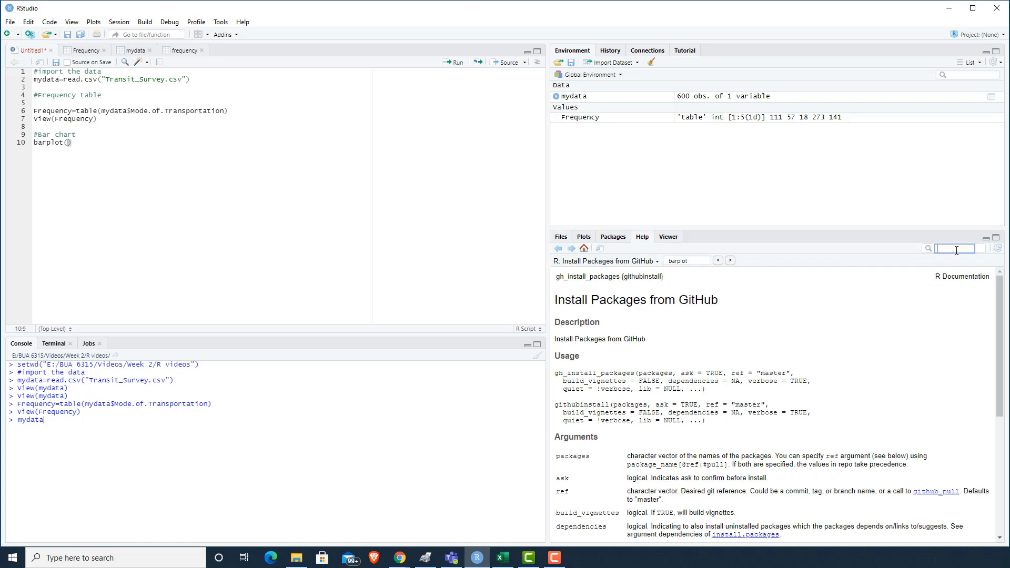
{"action": "type", "text": "barplot"}
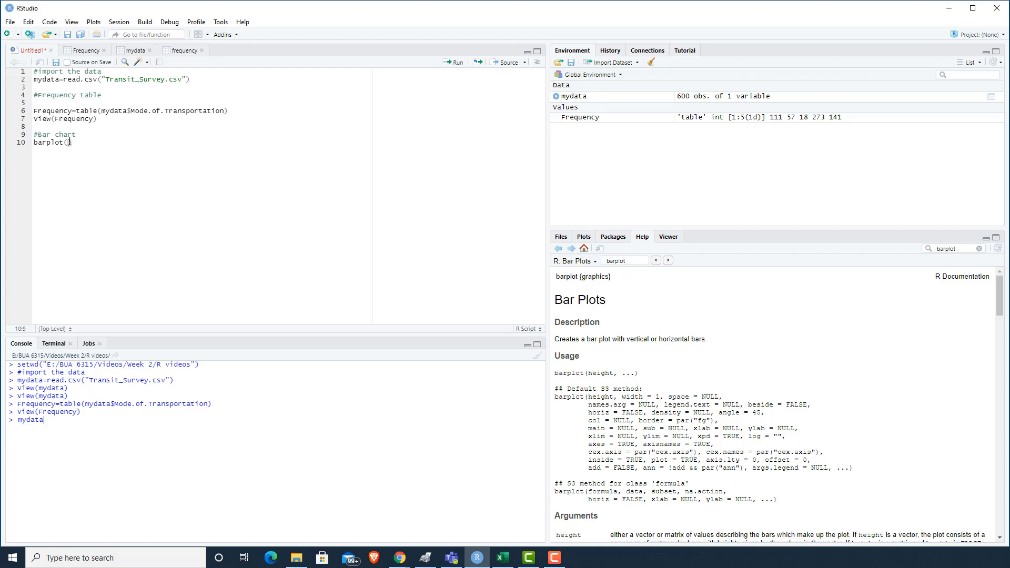
Pass Frequency to barplot with main="Bar Chart for Transit Survey".
{"action": "type", "text": "Fre"}
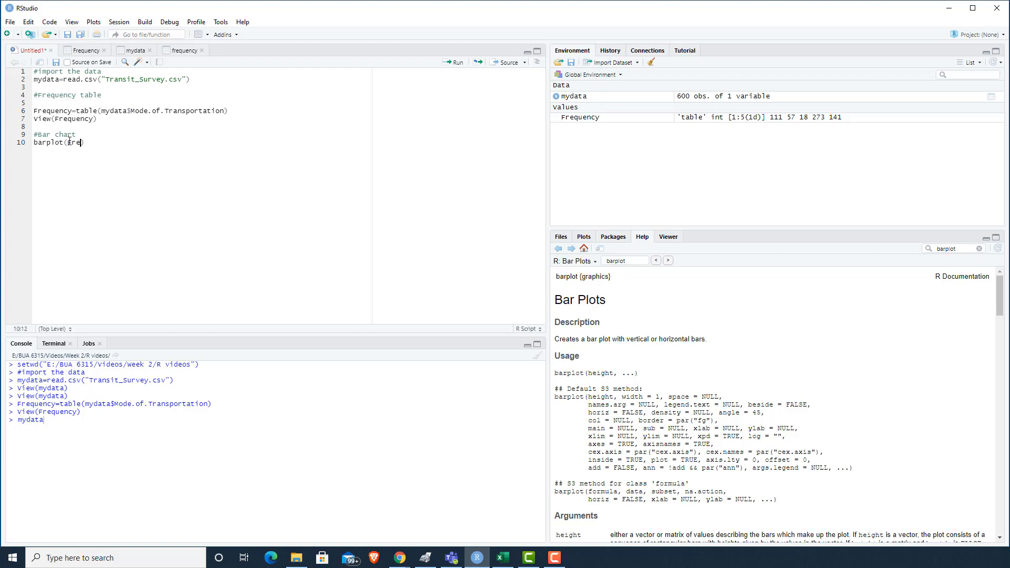
{"action": "type", "text": "quency"}
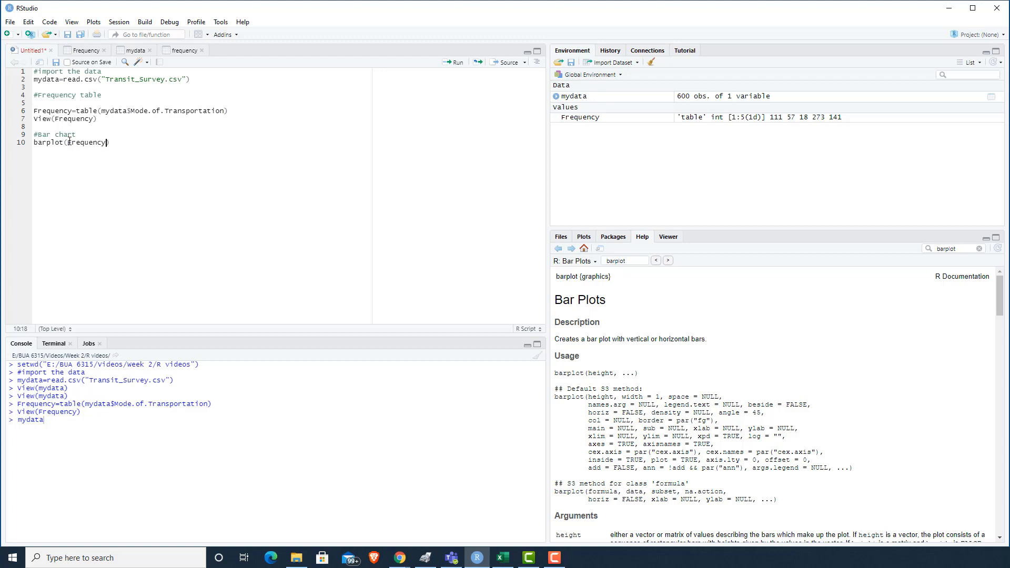
{"action": "type", "text": ","}
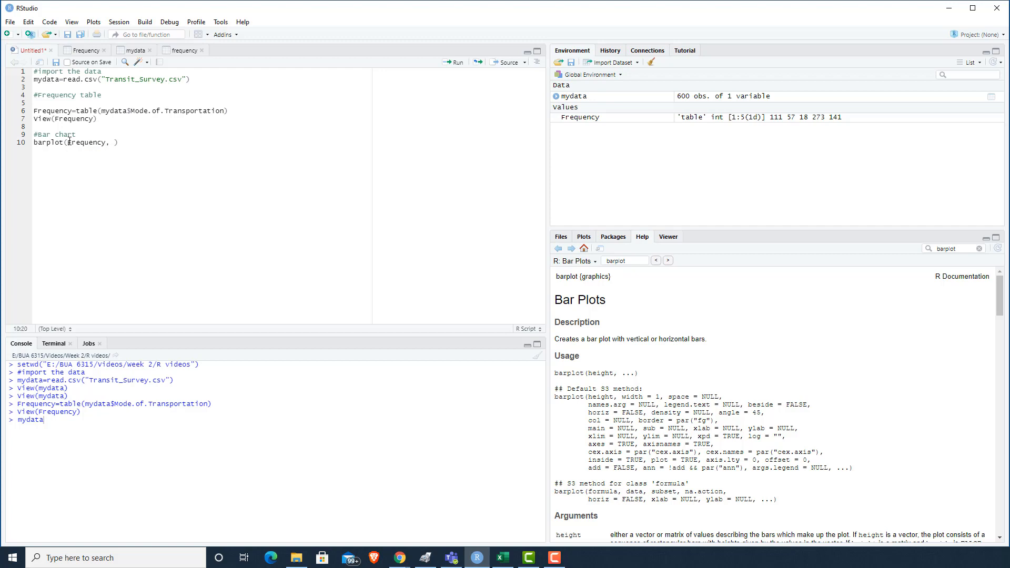
{"action": "type", "text": "main="}
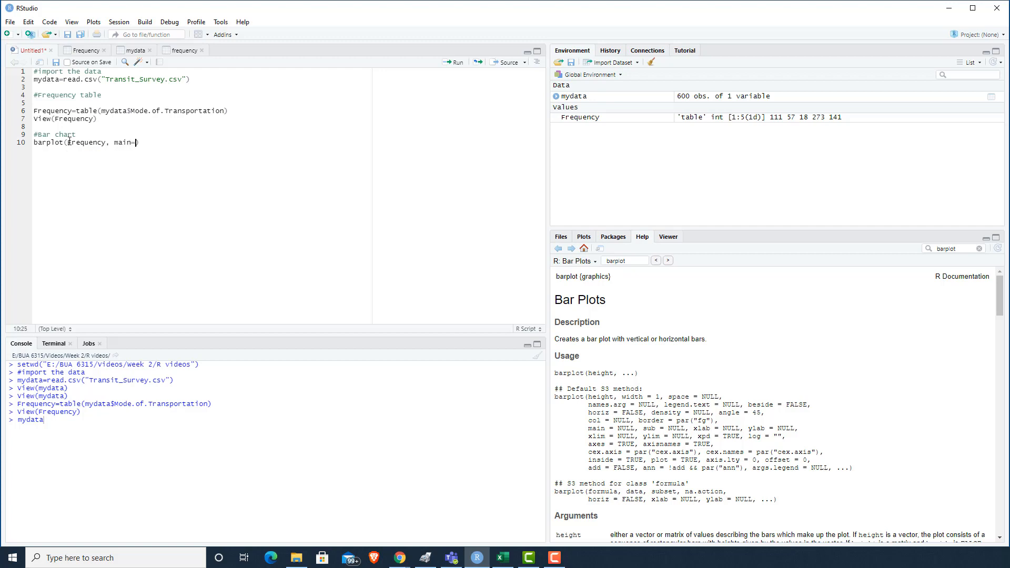
{"action": "type", "text": "\"\""}
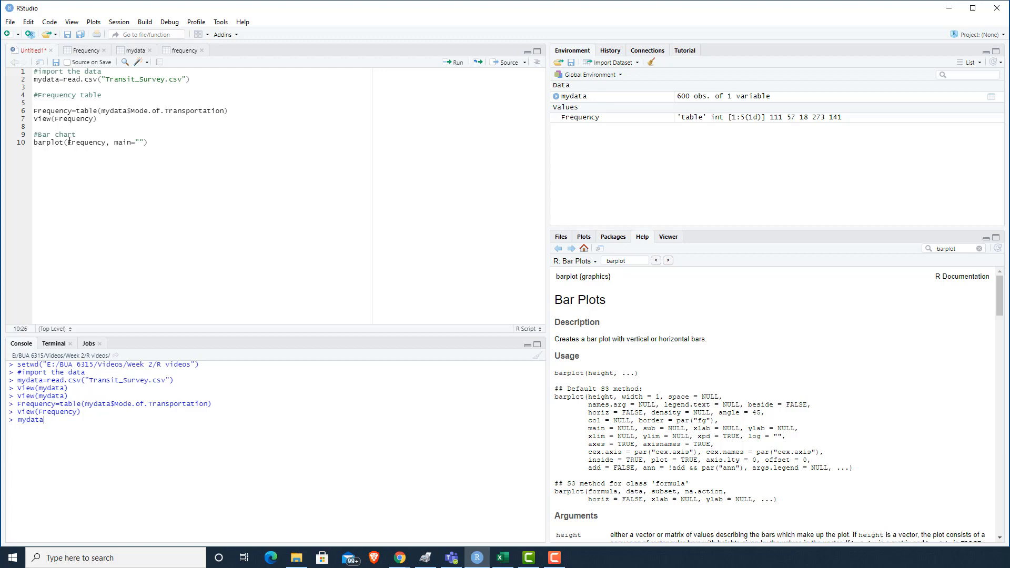
{"action": "type", "text": "Bar Chart"}
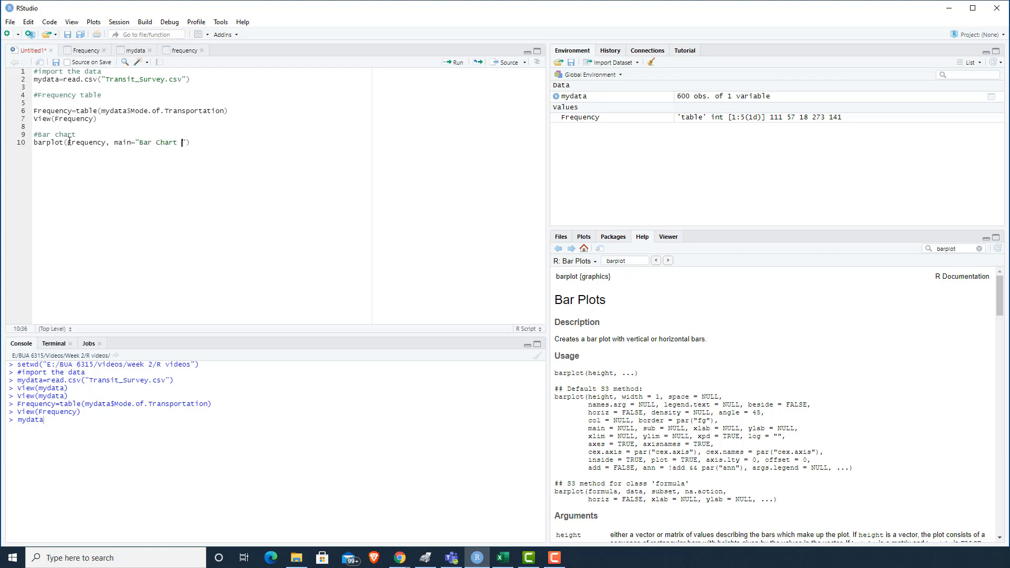
{"action": "type", "text": "for"}
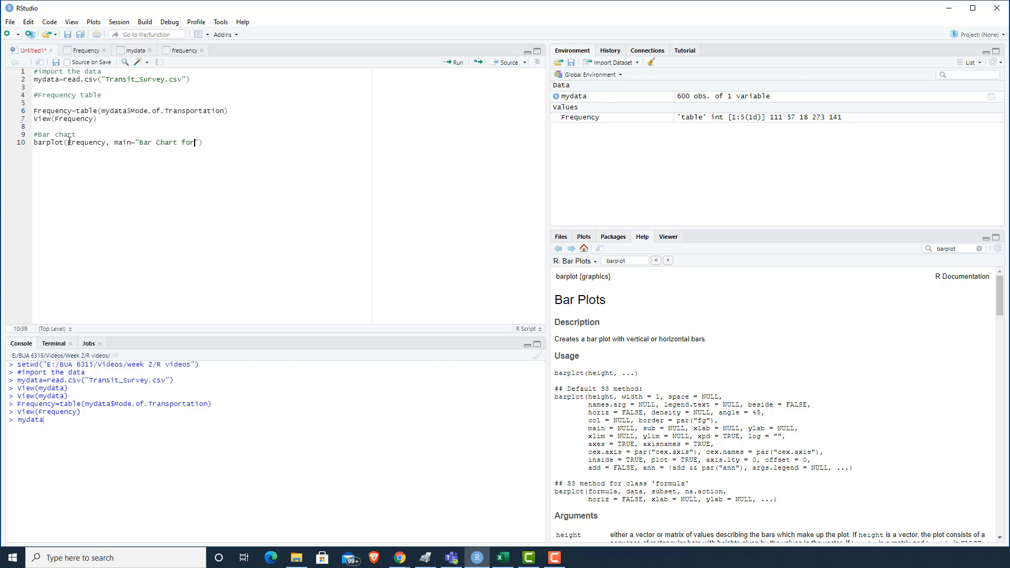
{"action": "type", "text": "Transit Su"}
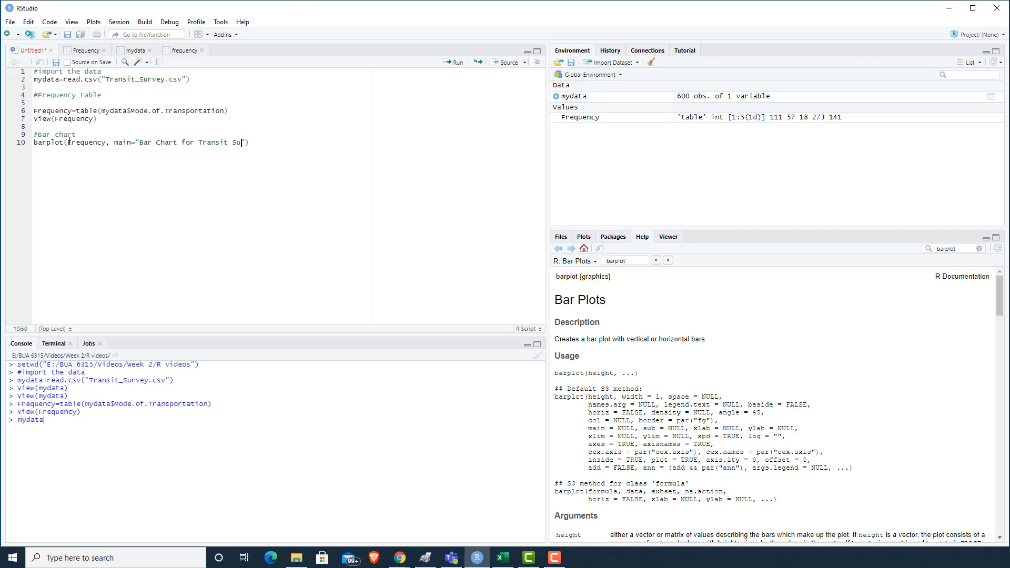
{"action": "type", "text": "rvey\","}
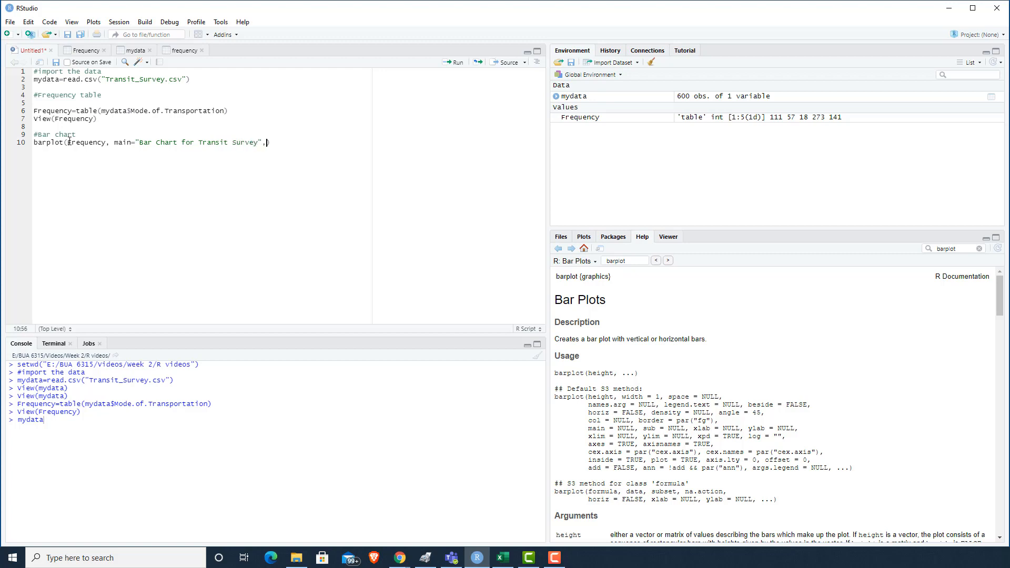
Add the x-axis label xlab="Number of Respondents".
{"action": "type", "text": "x)"}
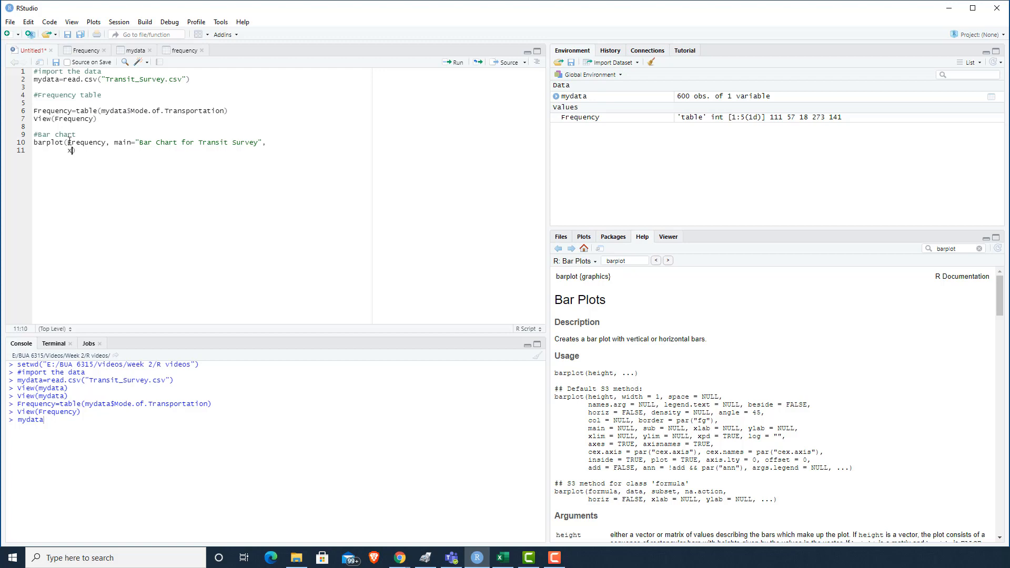
{"action": "type", "text": "lab="}
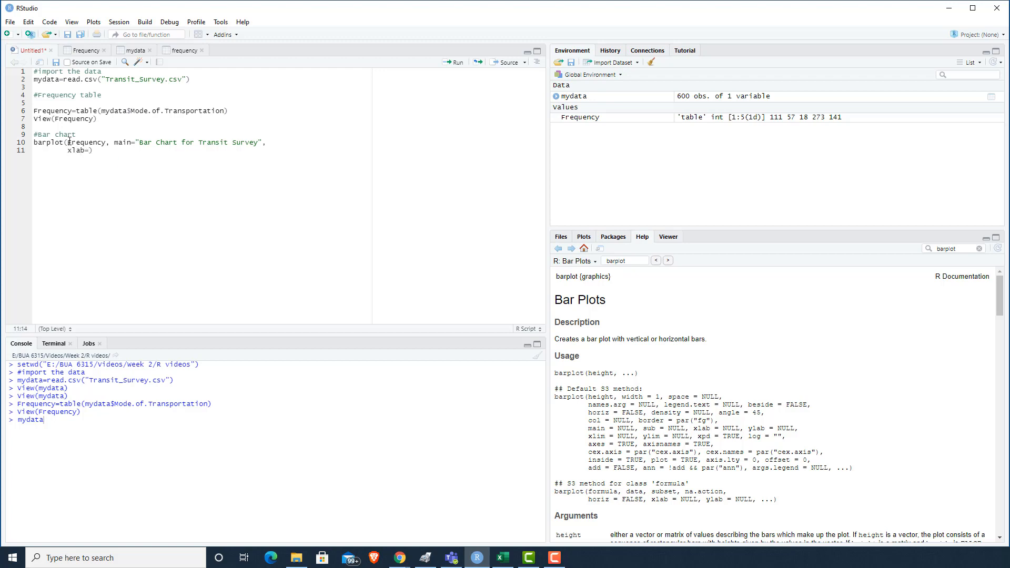
{"action": "type", "text": "\"\""}
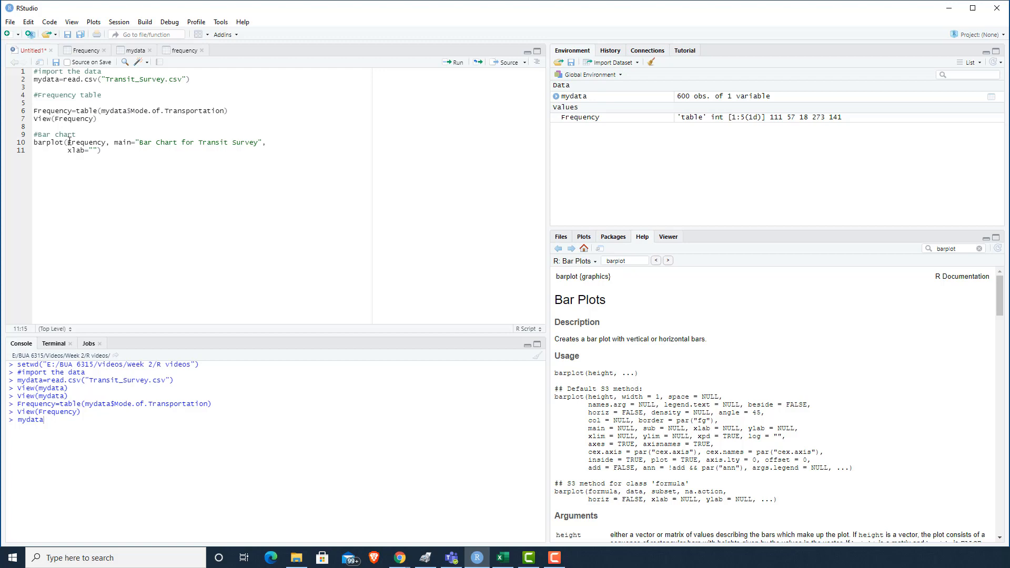
{"action": "type", "text": "Number of Respondents"}
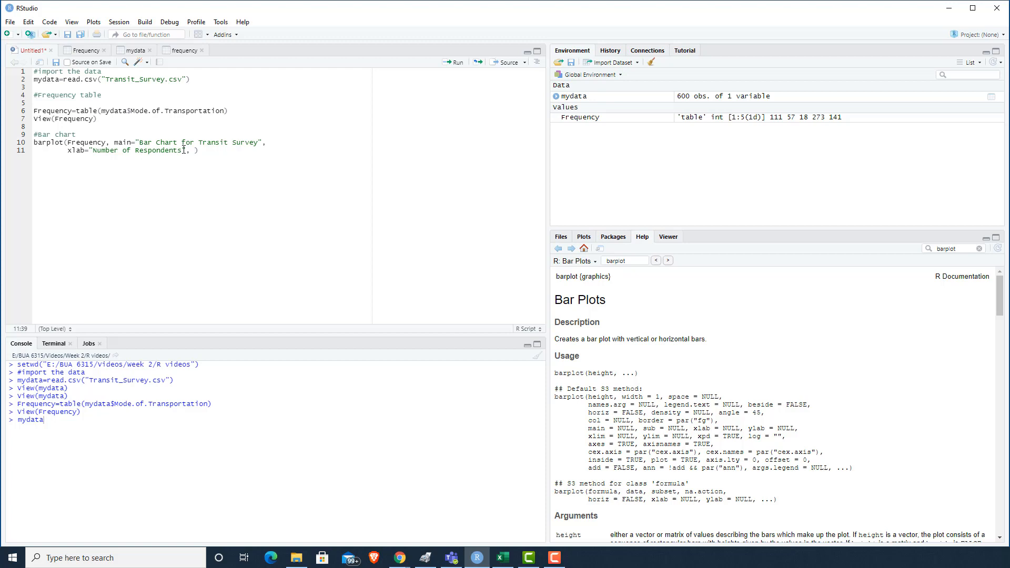
Append horiz=TRUE, col="blue", xlim=c(0,300), las=1 and cex.names=0.5 to the barplot call.
{"action": "type", "text": "horiz"}
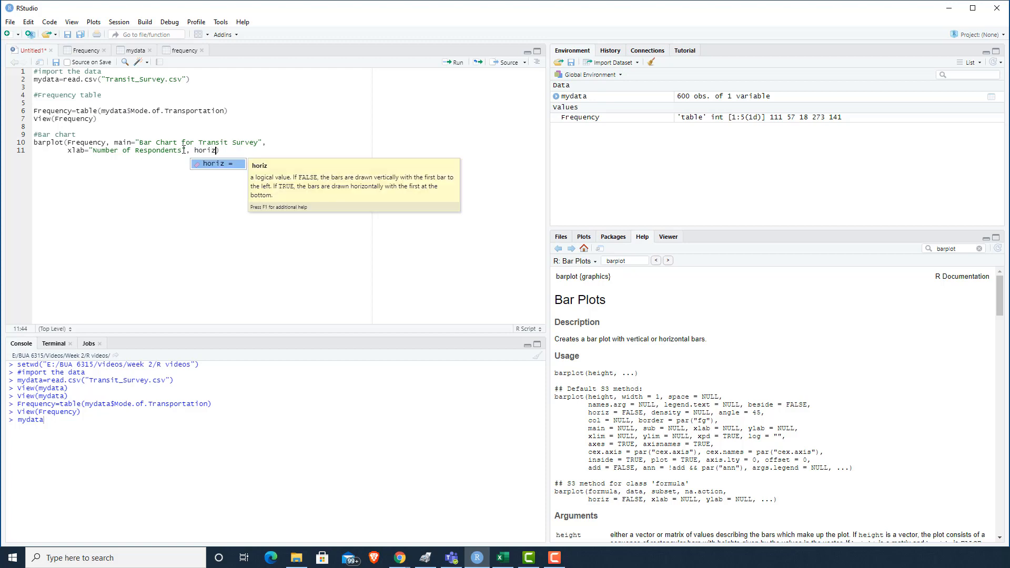
{"action": "type", "text": "=TRUE"}
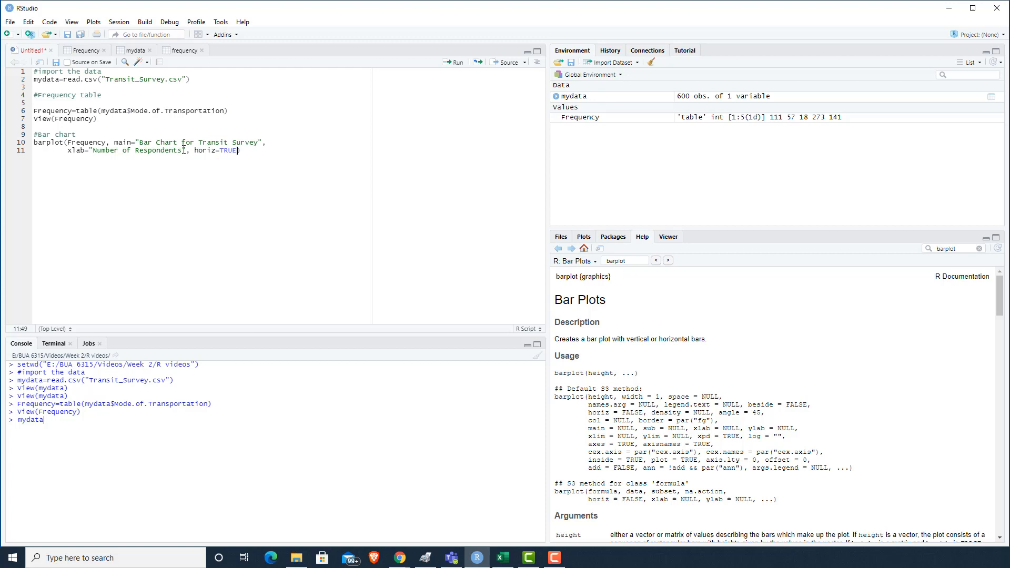
{"action": "type", "text": ", col="}
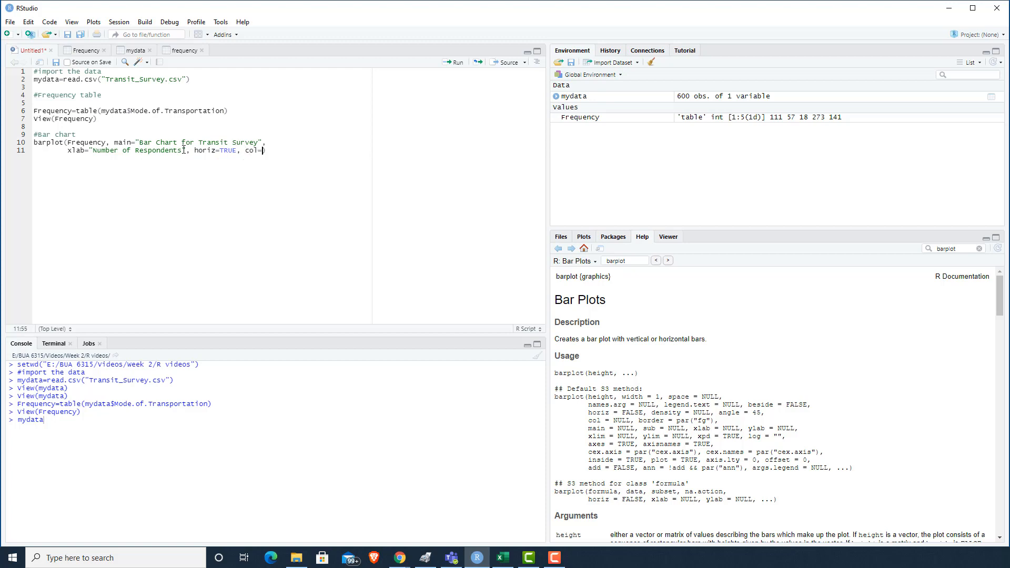
{"action": "type", "text": "\"b\")"}
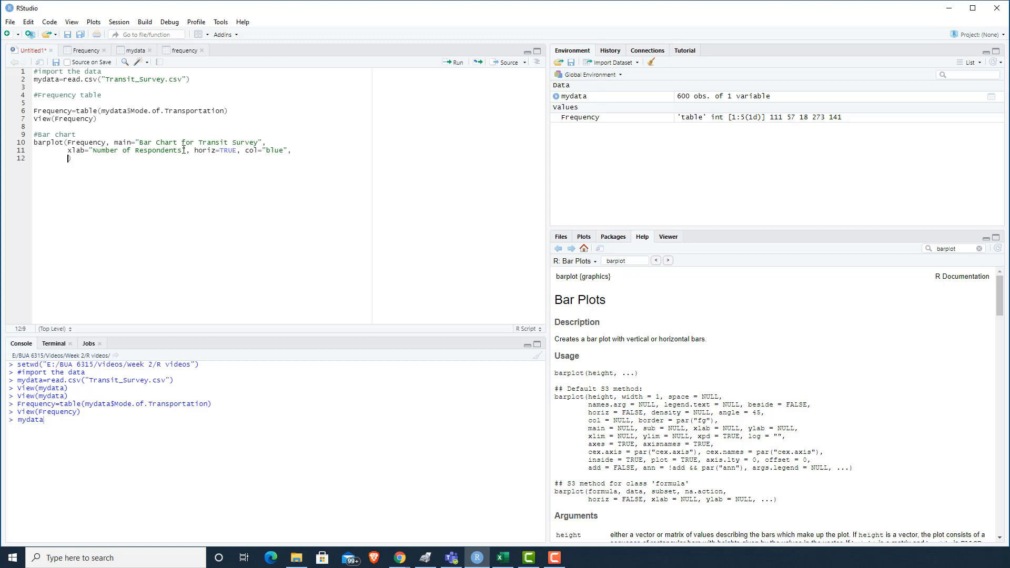
{"action": "type", "text": "xlim="}
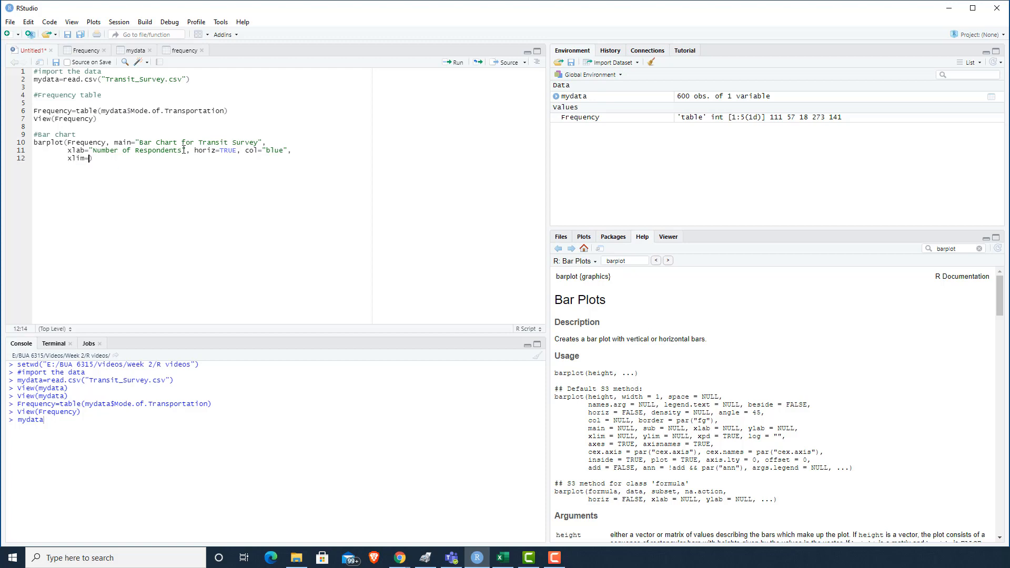
{"action": "type", "text": "c(0,300"}
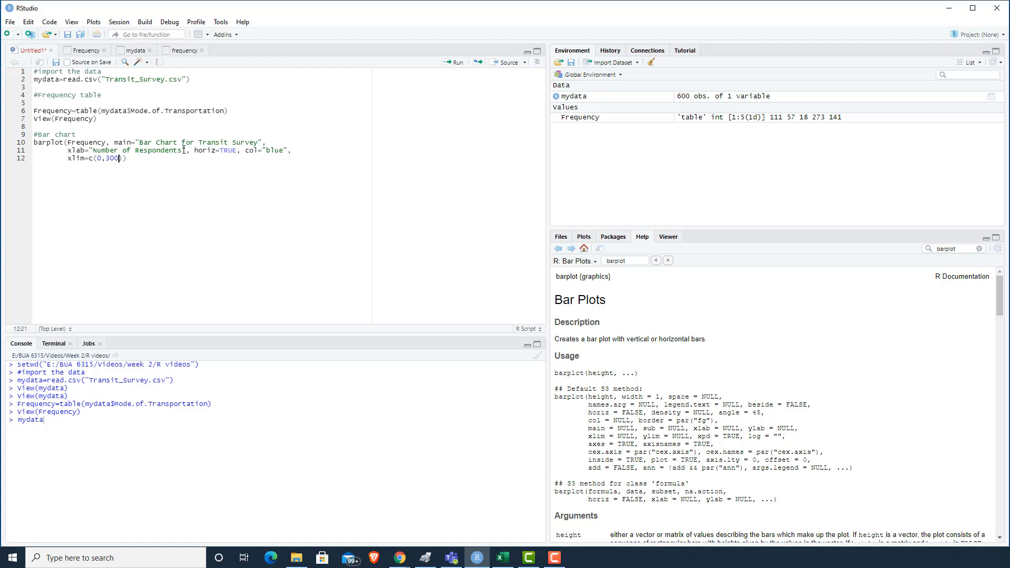
{"action": "type", "text": "."}
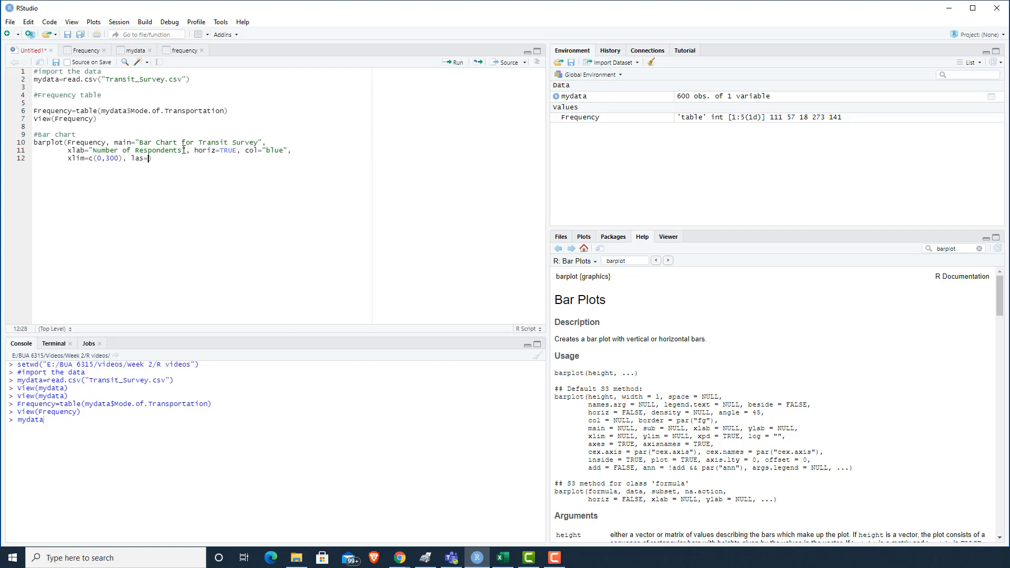
{"action": "type", "text": "1"}
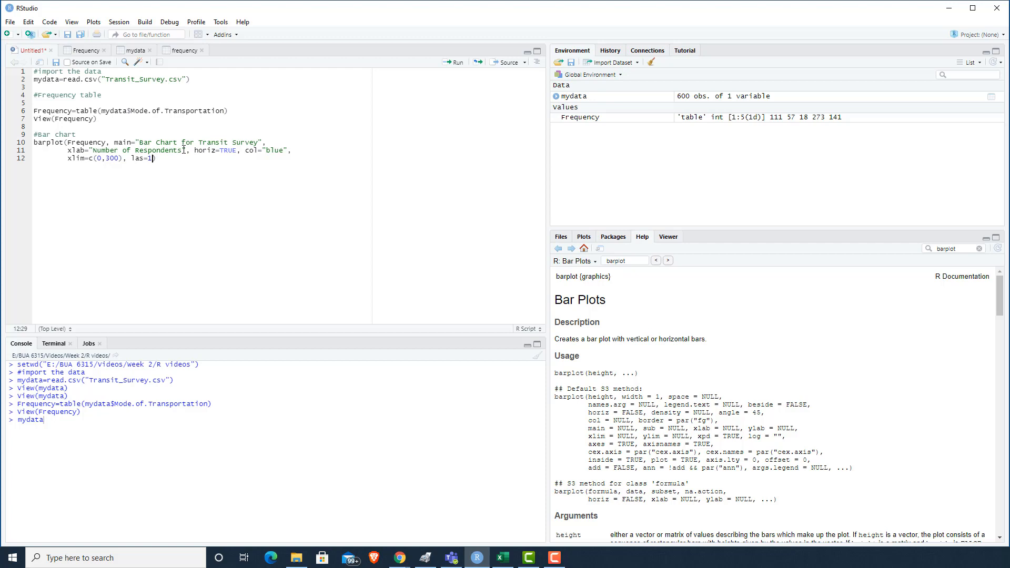
{"action": "type", "text": ","}
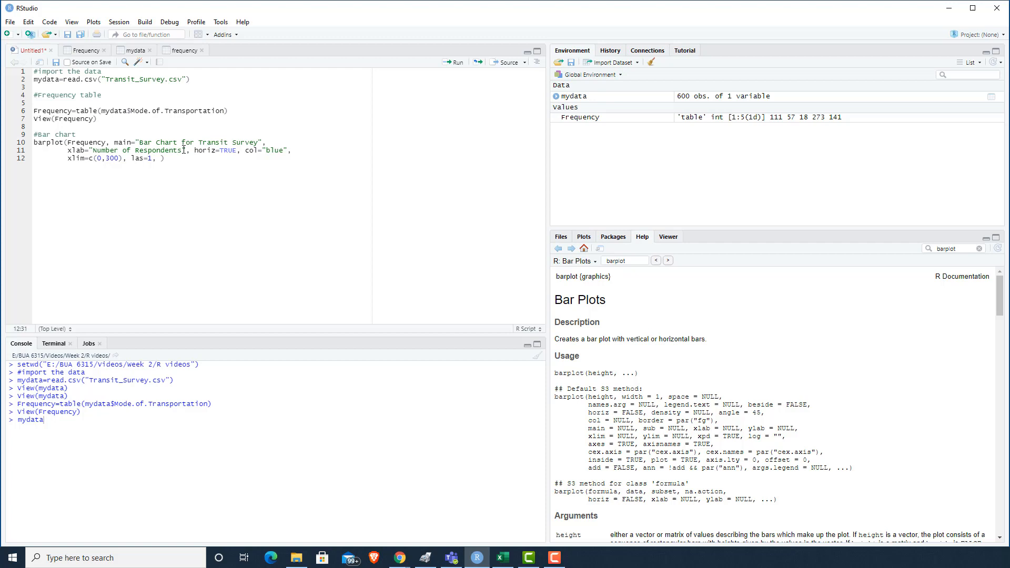
{"action": "type", "text": "cex.names=0.5"}
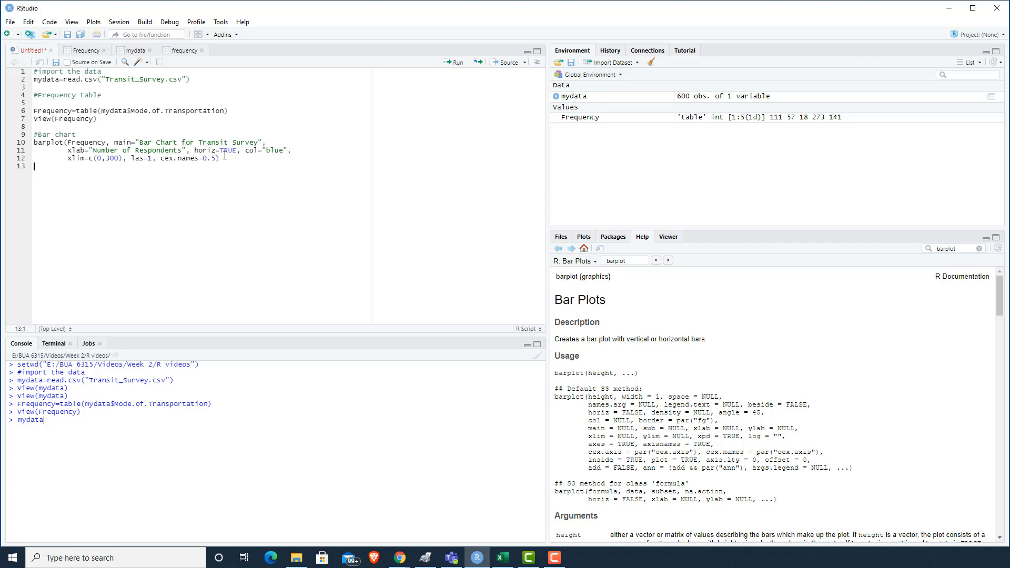
Add abline(v=0) for a vertical reference line at zero.
{"action": "type", "text": "abline(v="}
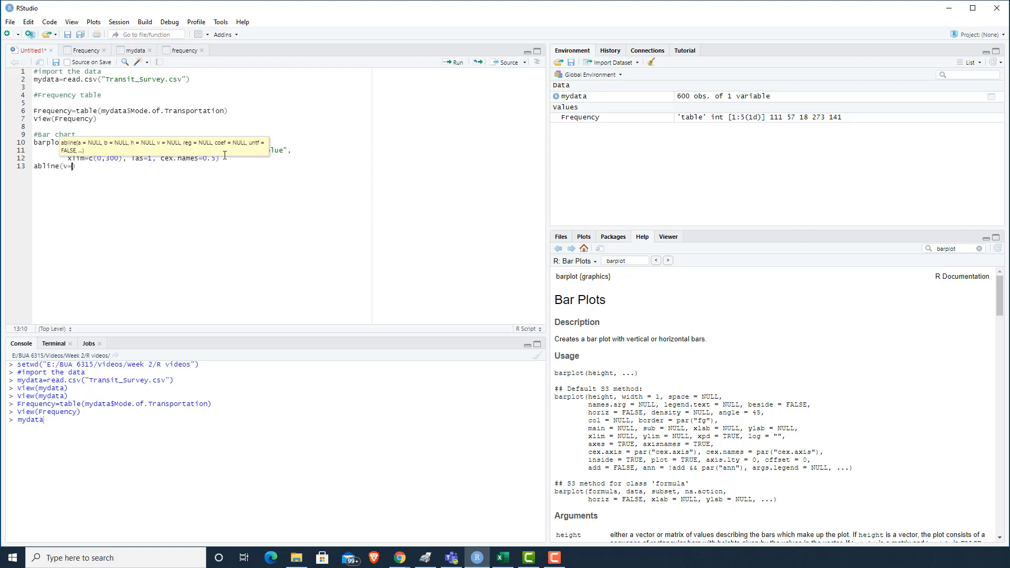
{"action": "type", "text": "0"}
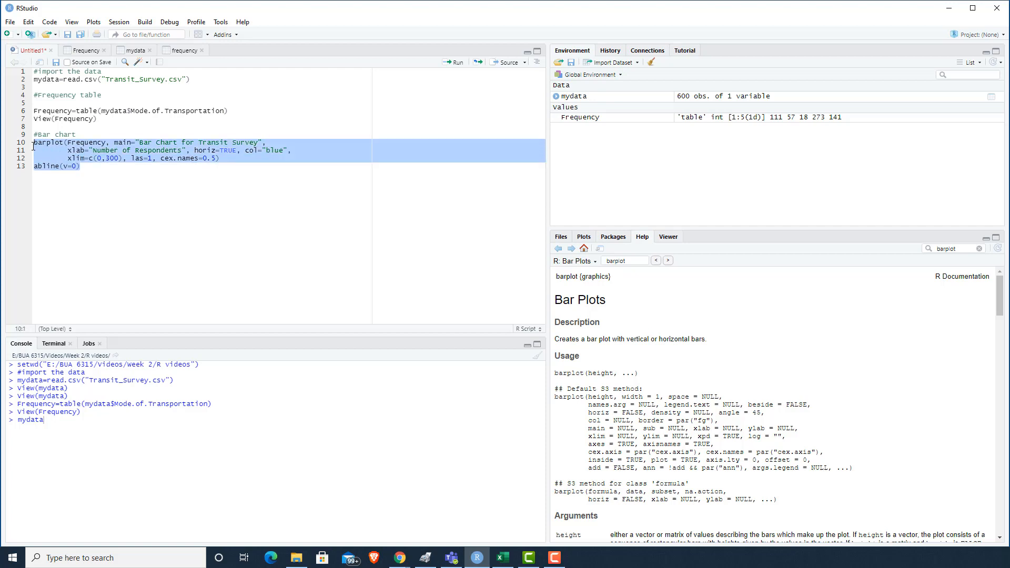
Run the barplot and abline lines to draw the blue horizontal Bar Chart for Transit Survey.
{"action": "left_click", "coordinate": [453, 62]}
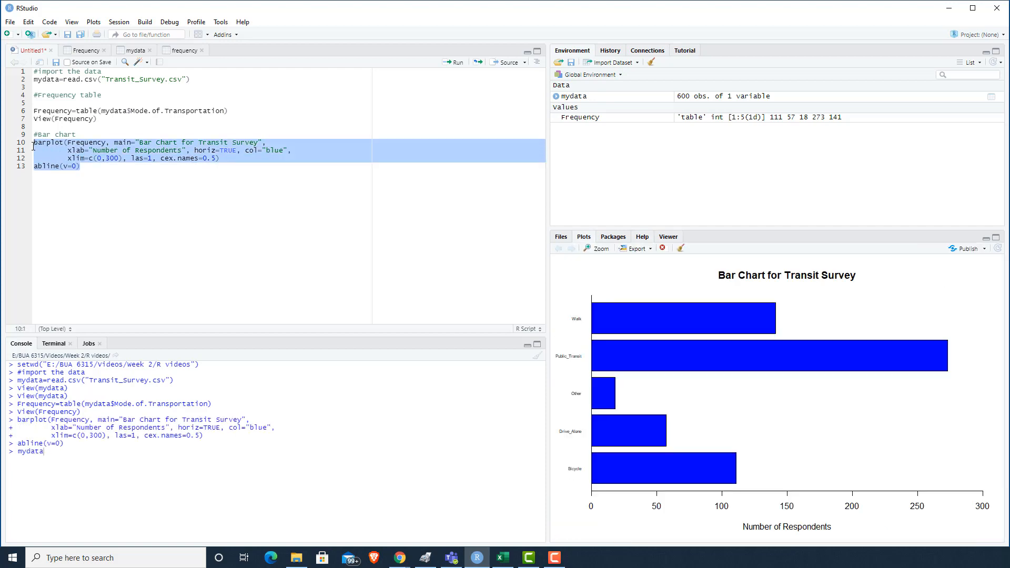
{"action": "mouse_move", "coordinate": [741, 283]}
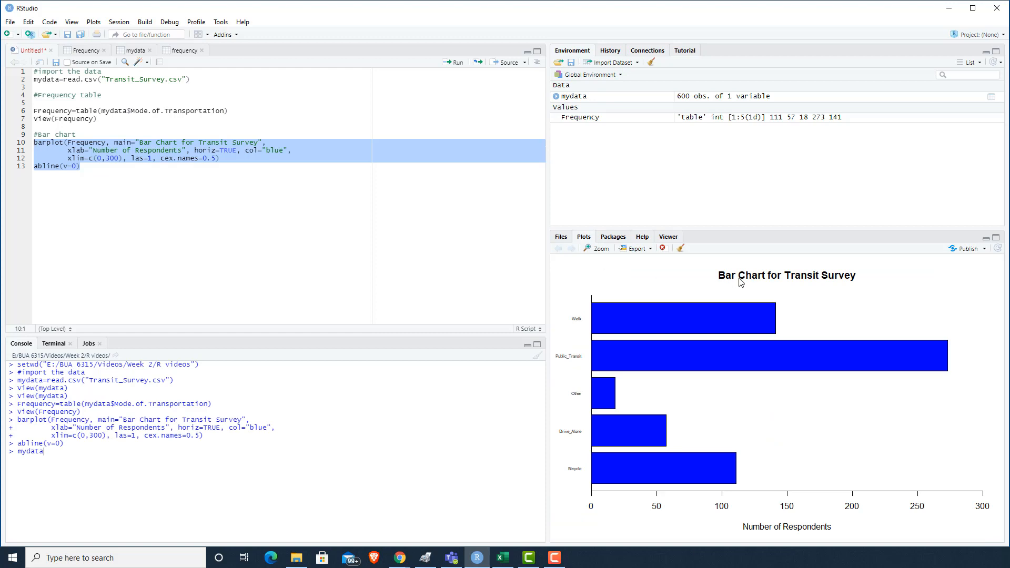
{"action": "mouse_move", "coordinate": [870, 288]}
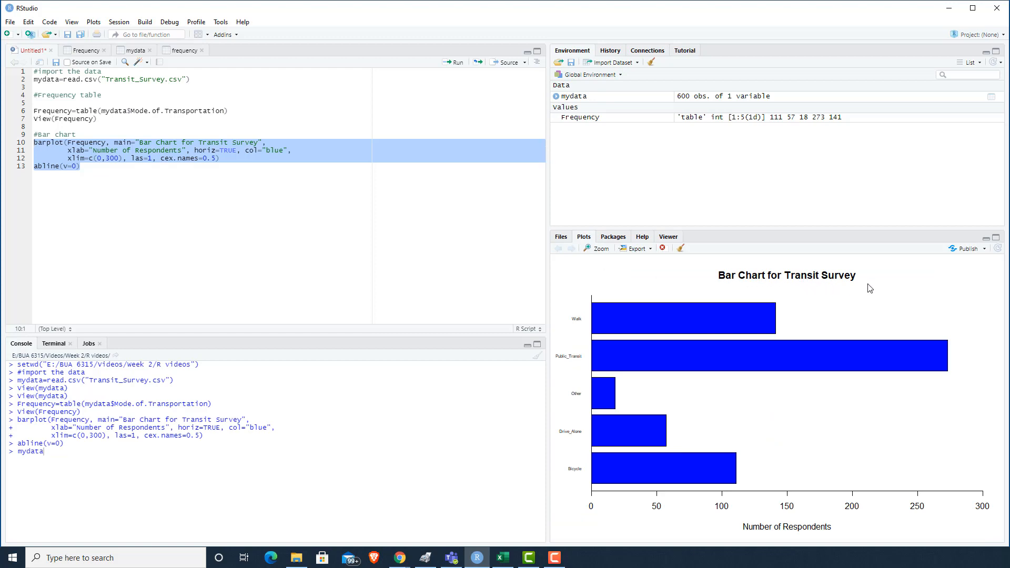
{"action": "mouse_move", "coordinate": [572, 348]}
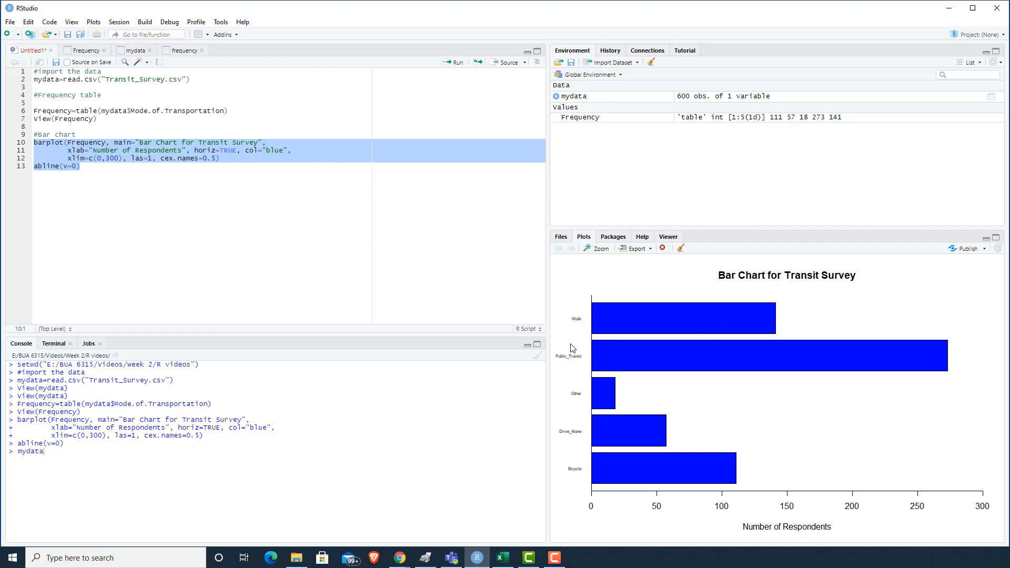
{"action": "mouse_move", "coordinate": [580, 484]}
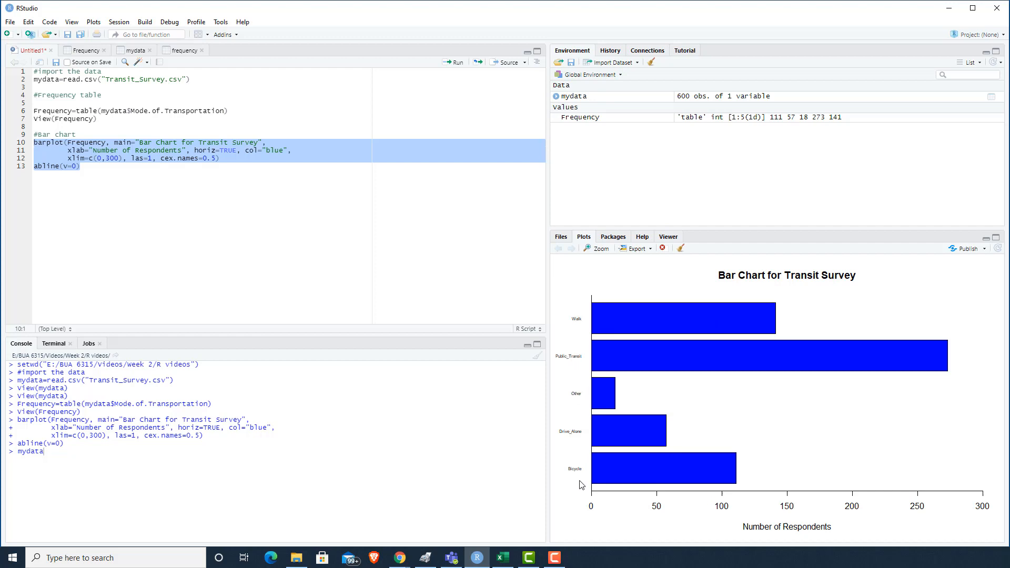
{"action": "mouse_move", "coordinate": [216, 164]}
{"action": "type", "text": "1"}
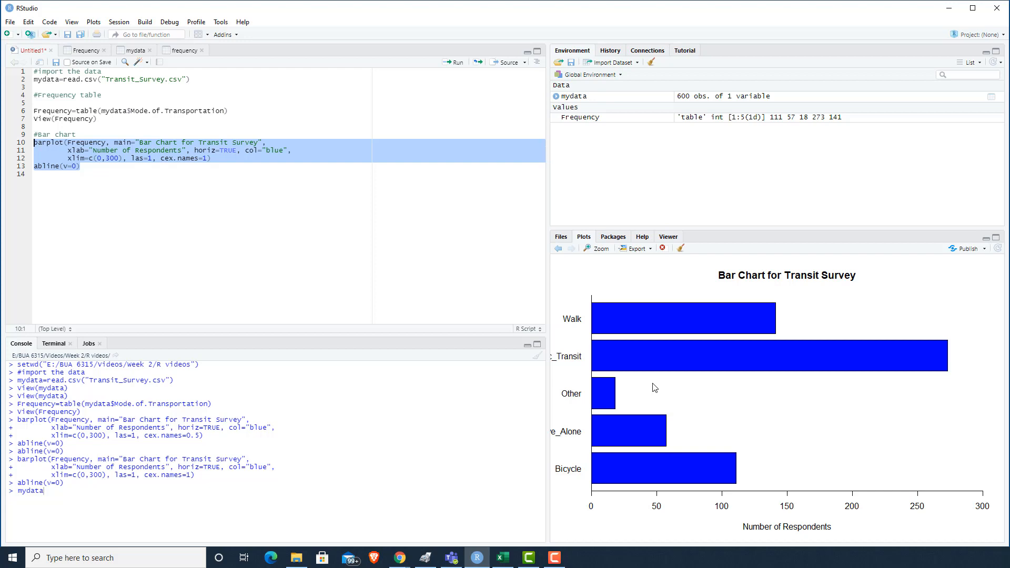
{"action": "mouse_move", "coordinate": [715, 368]}
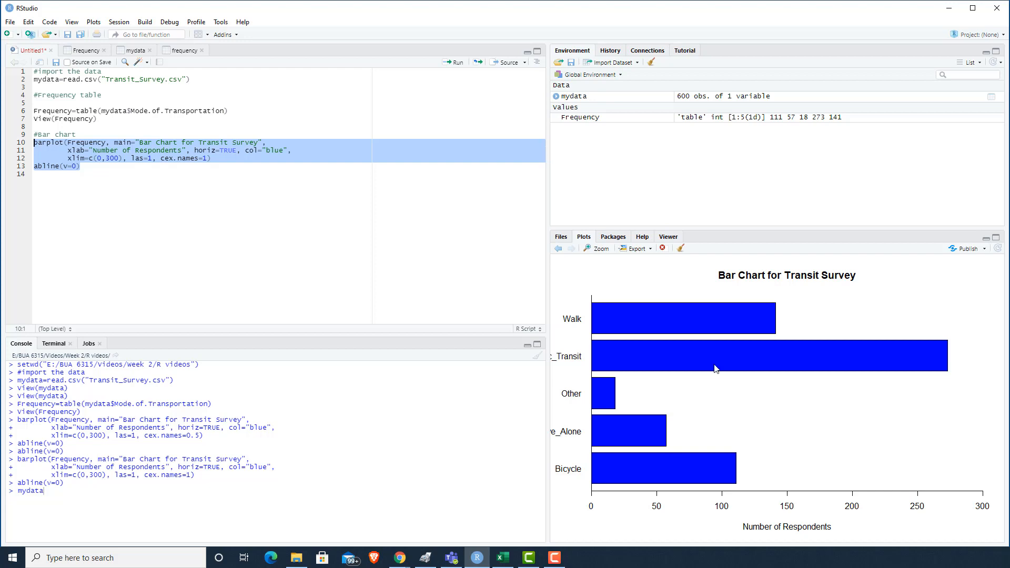